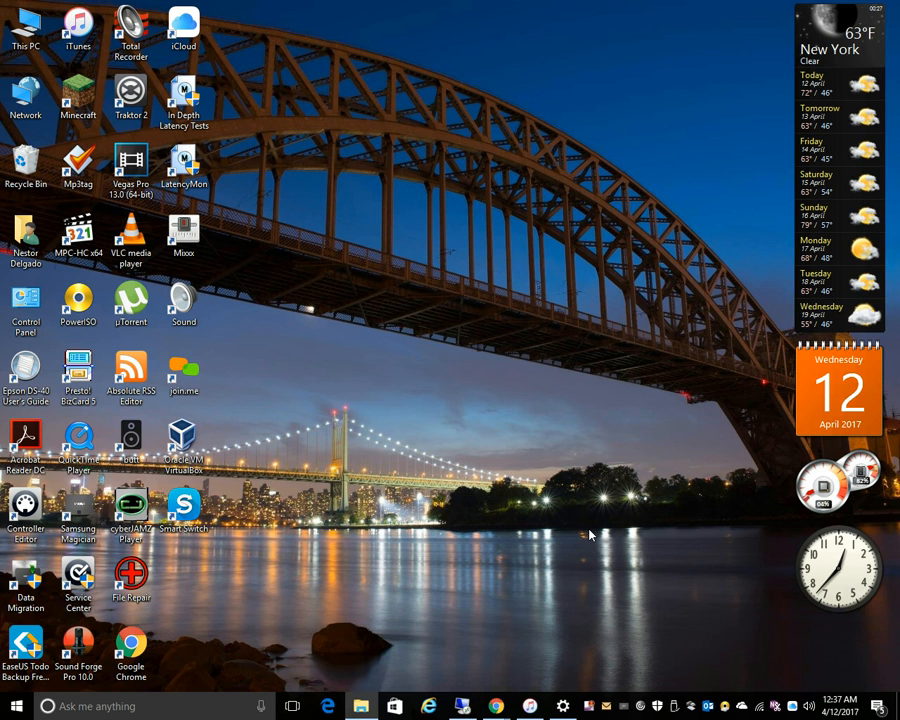
mouse_move(572, 472)
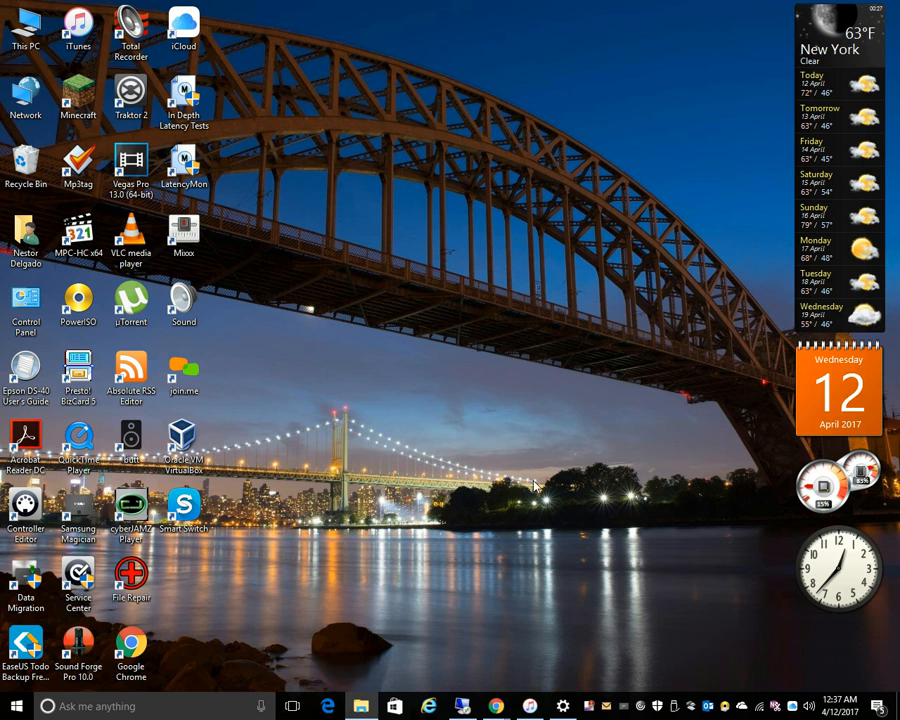
mouse_move(450, 564)
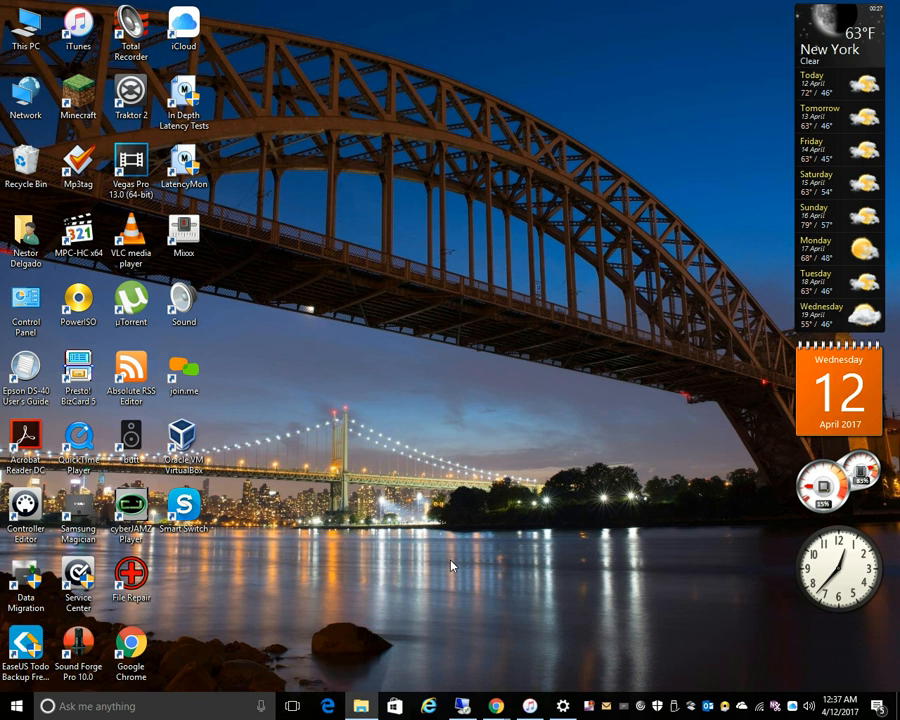
mouse_move(448, 562)
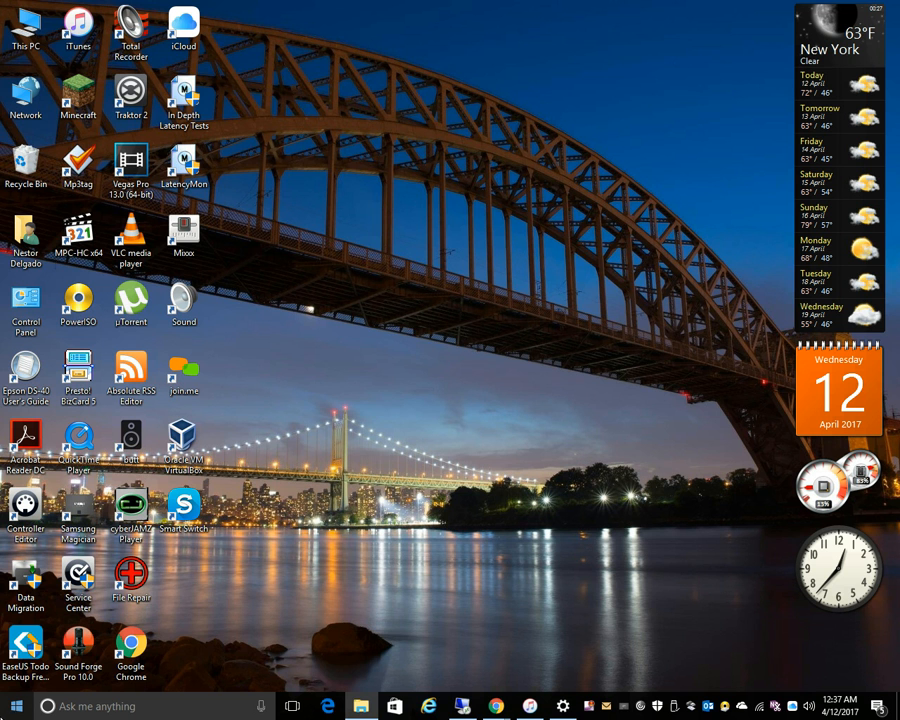
Launch Expression Encoder 4 from the Microsoft Expression group and dismiss the hotkey registration error.
left_click(16, 704)
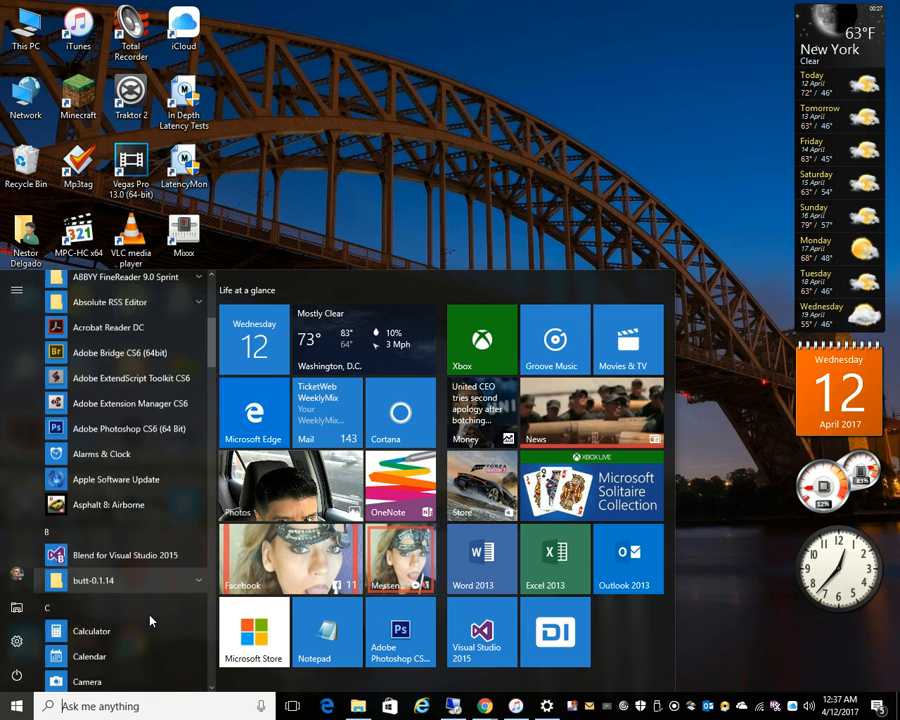
scroll("down", 3)
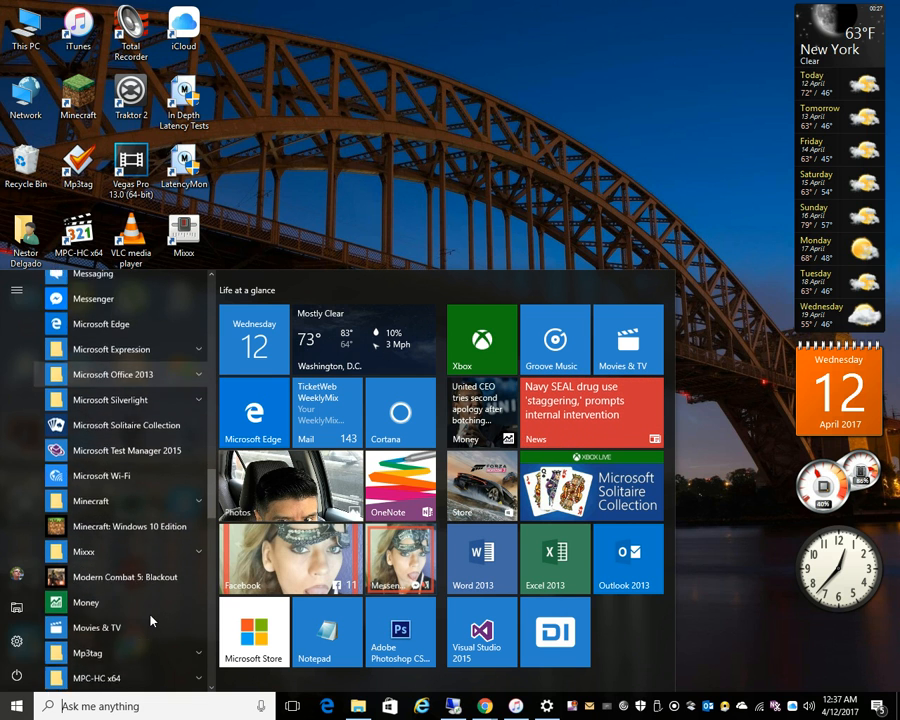
left_click(112, 336)
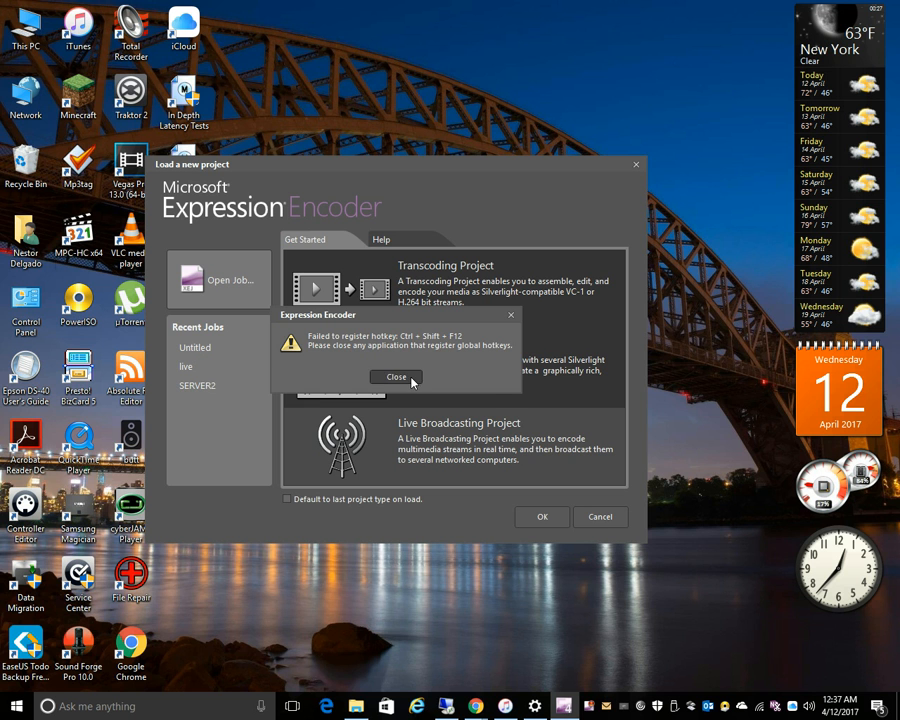
left_click(396, 376)
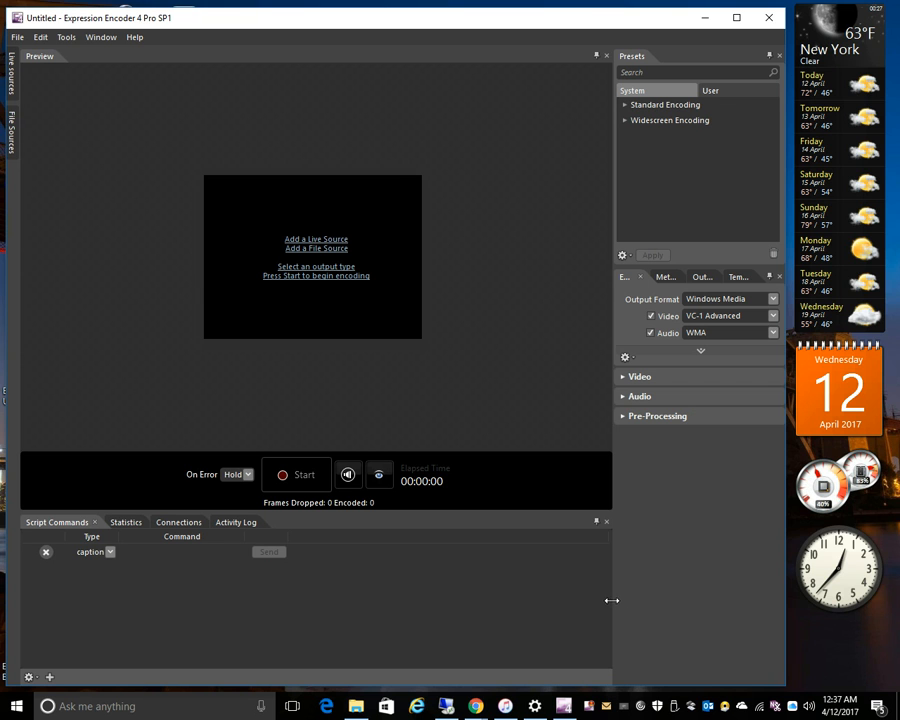
mouse_move(456, 424)
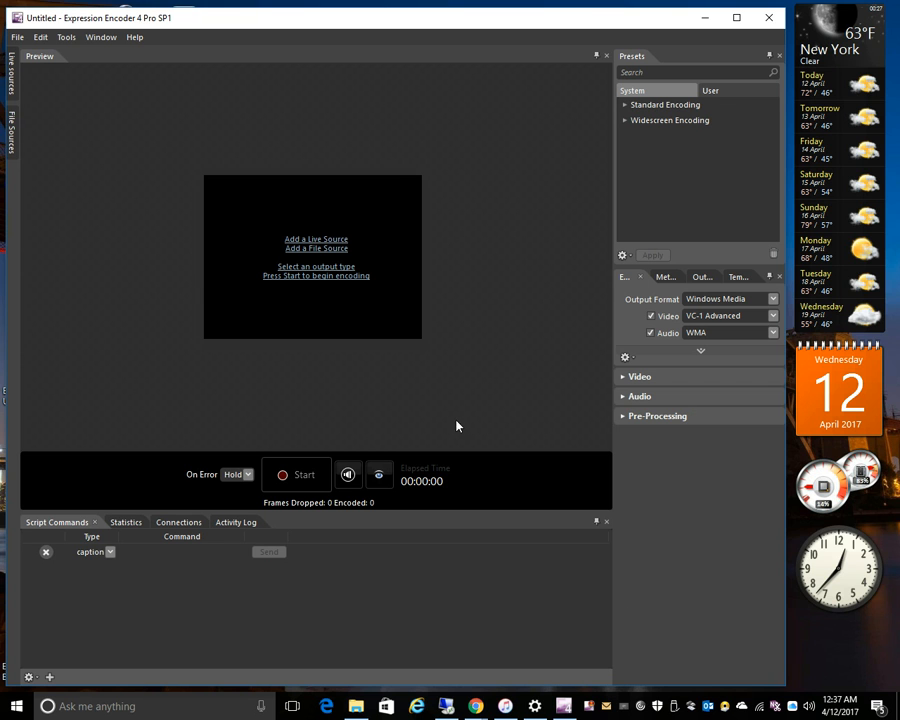
mouse_move(336, 244)
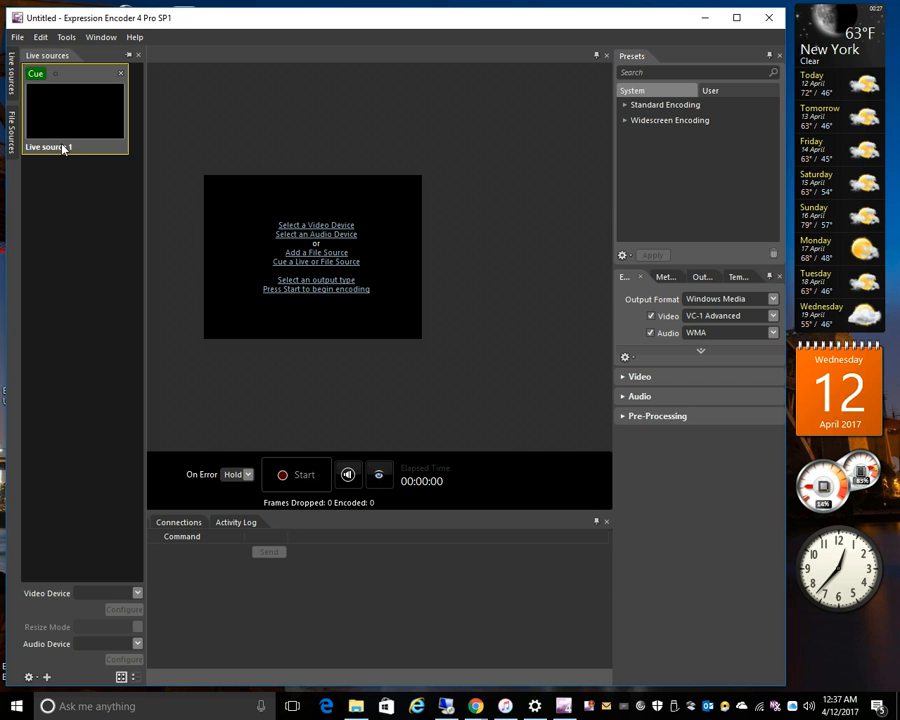
mouse_move(108, 368)
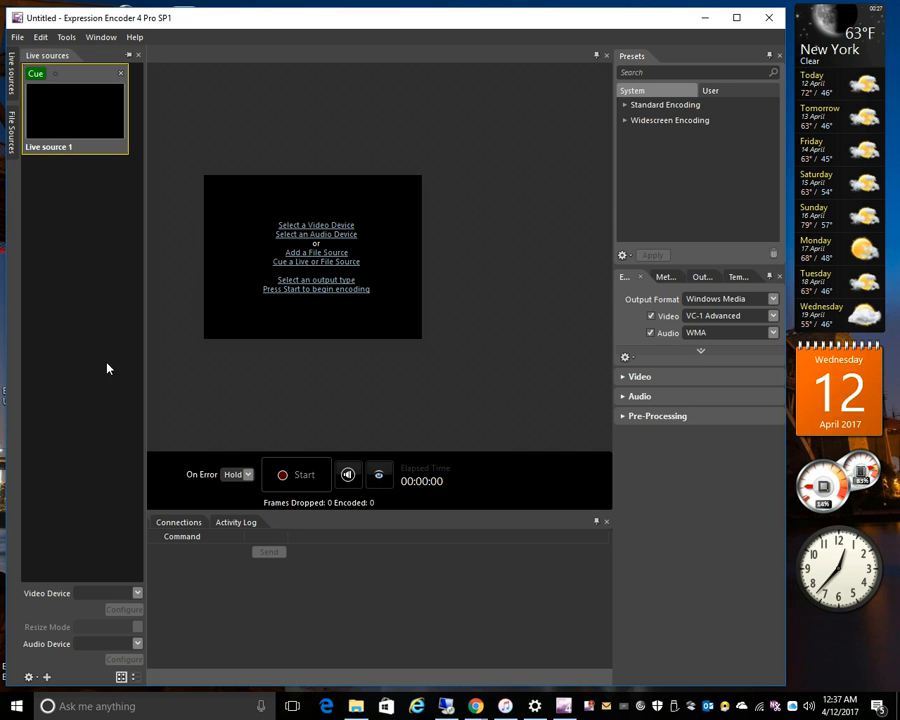
mouse_move(148, 608)
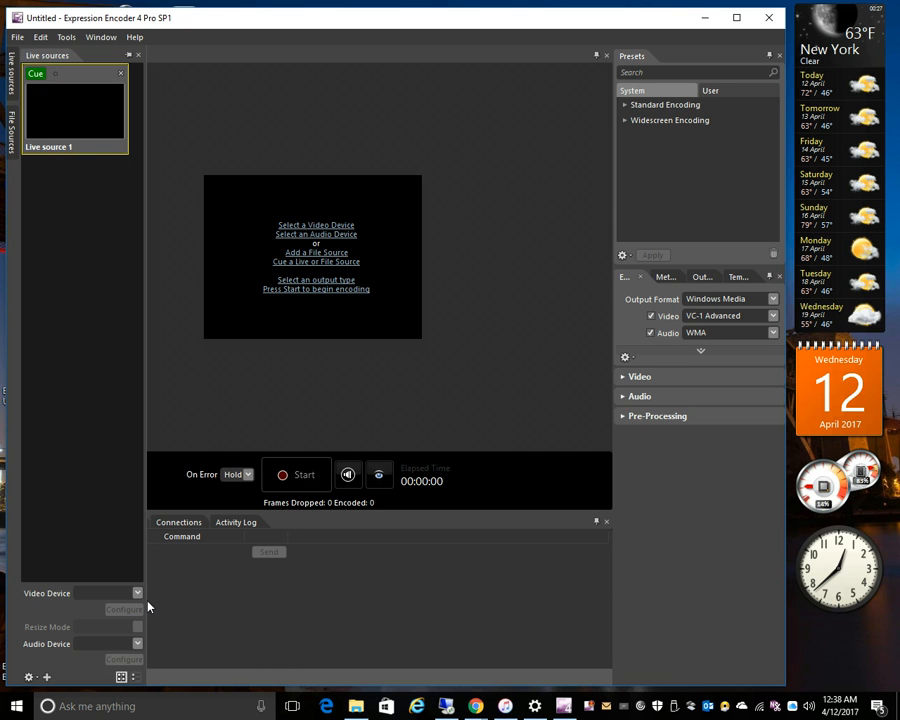
mouse_move(140, 652)
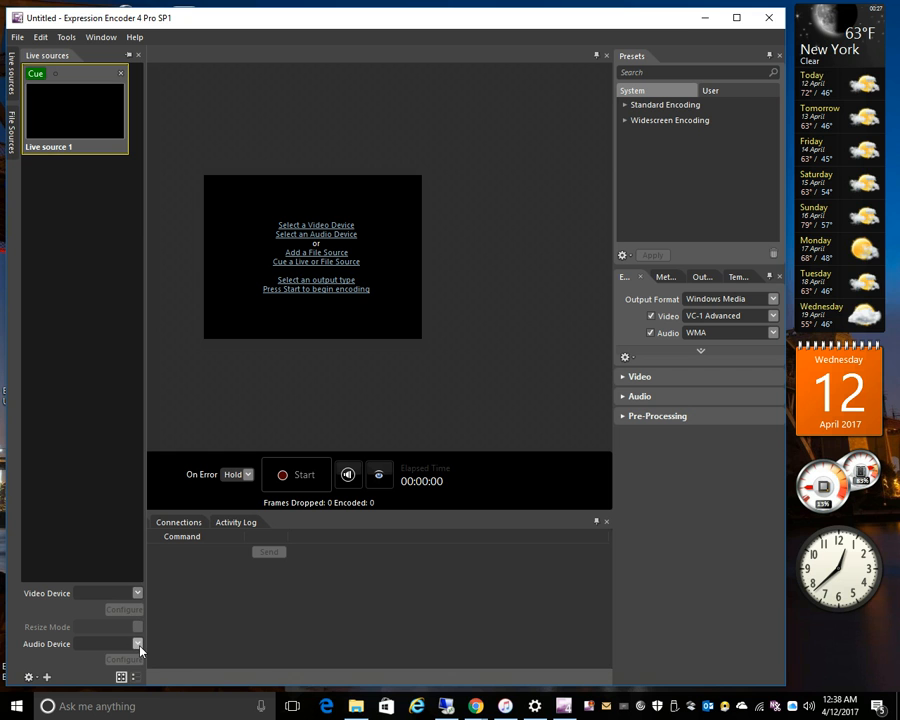
Assign the Line In audio device to the new live source.
left_click(138, 644)
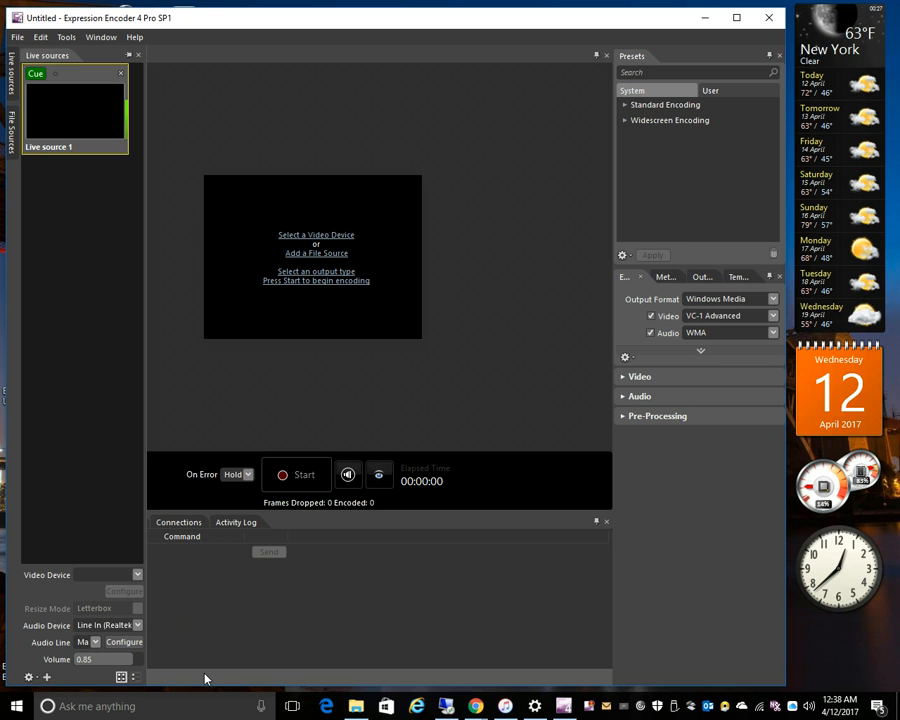
mouse_move(128, 150)
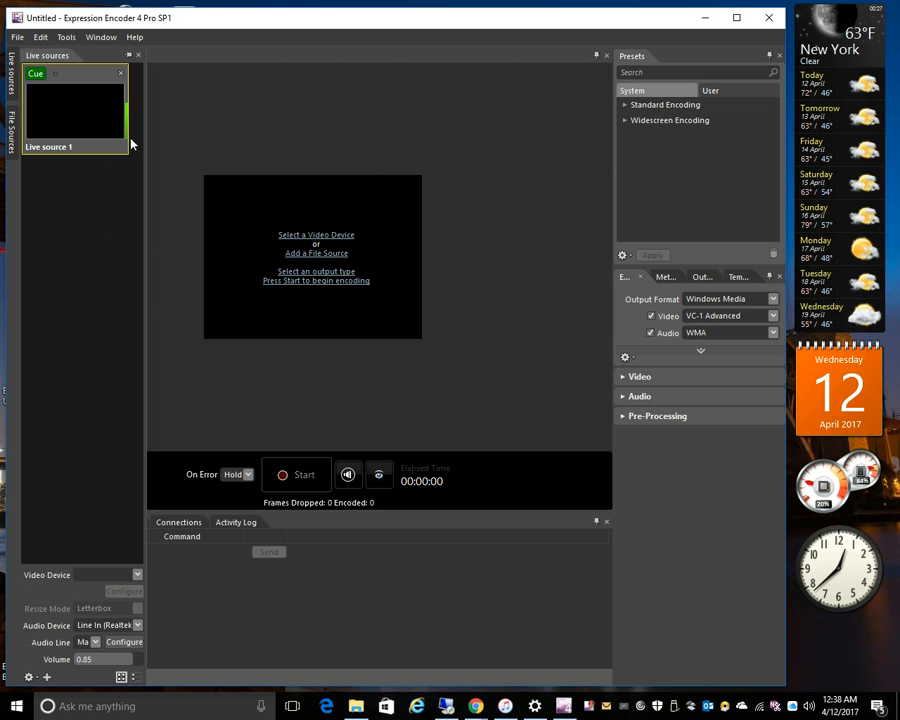
mouse_move(154, 116)
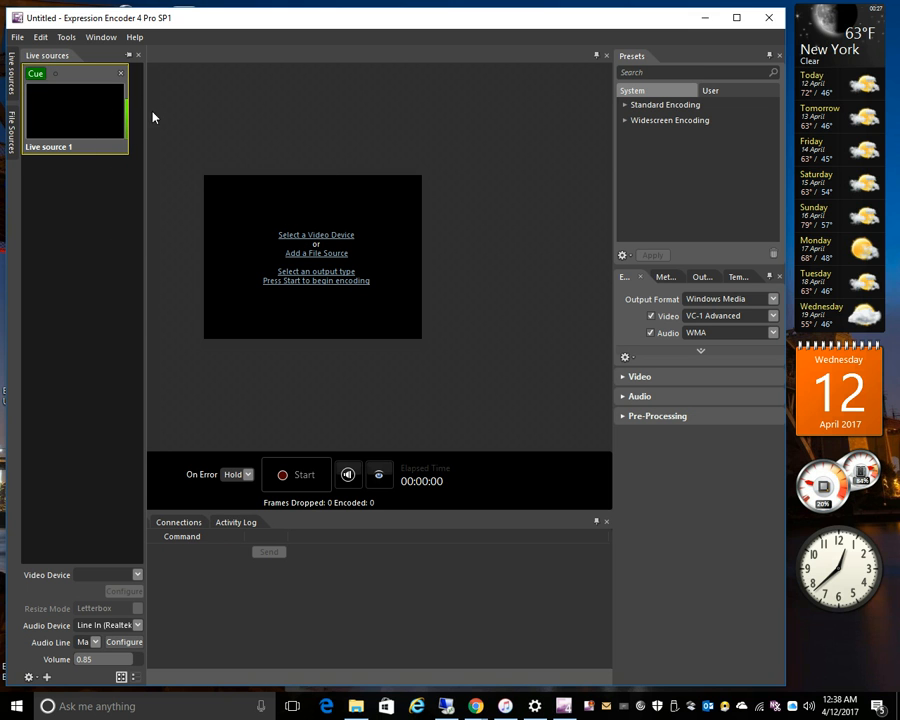
mouse_move(132, 420)
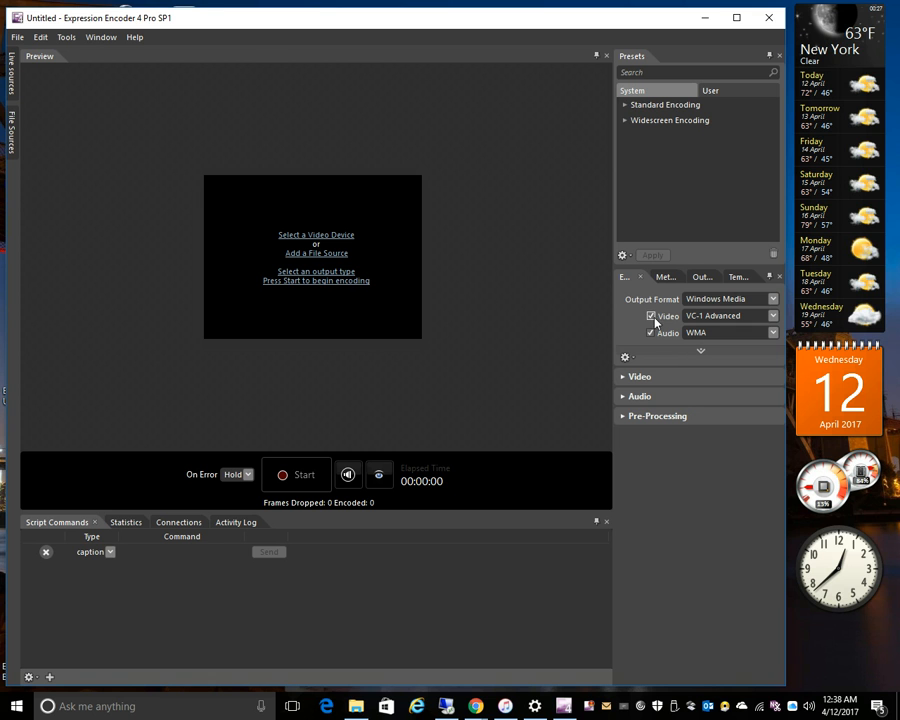
Turn off video output, keep the WMA codec and set the audio bitrate to 96 kbps.
left_click(652, 316)
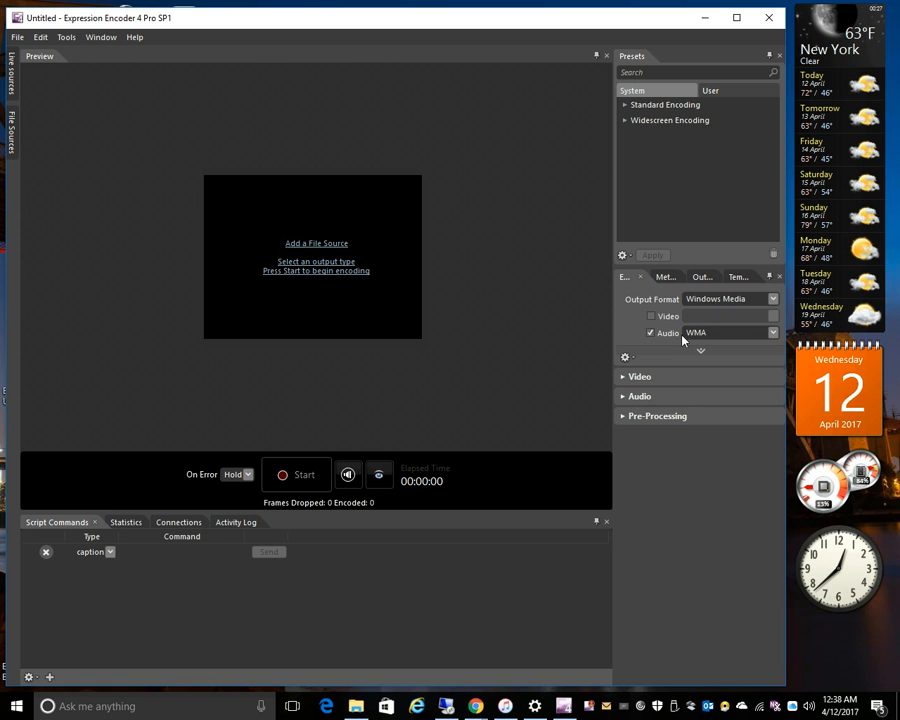
left_click(772, 332)
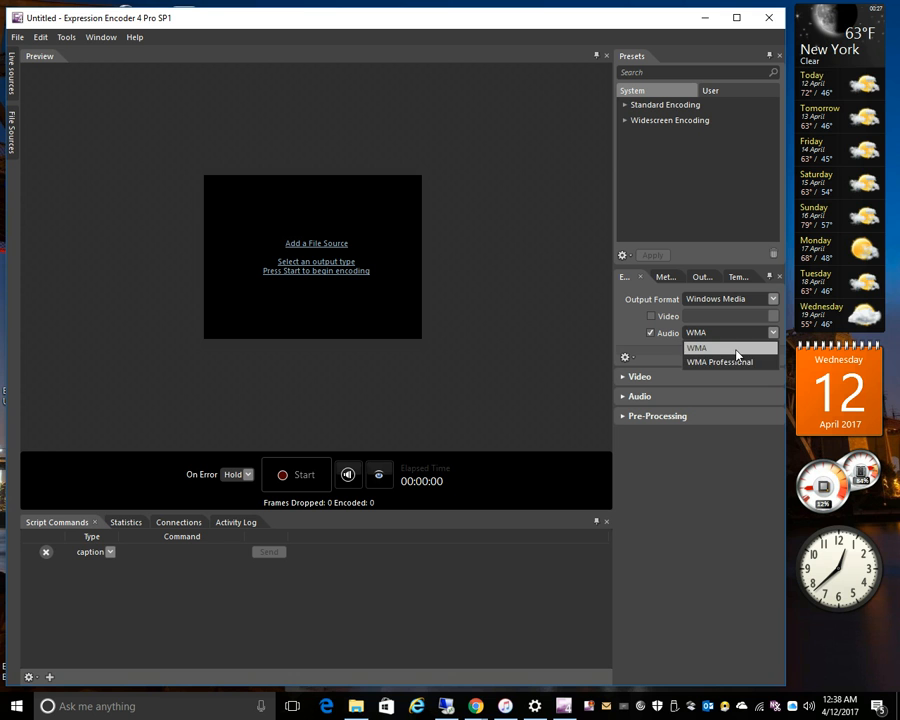
left_click(696, 348)
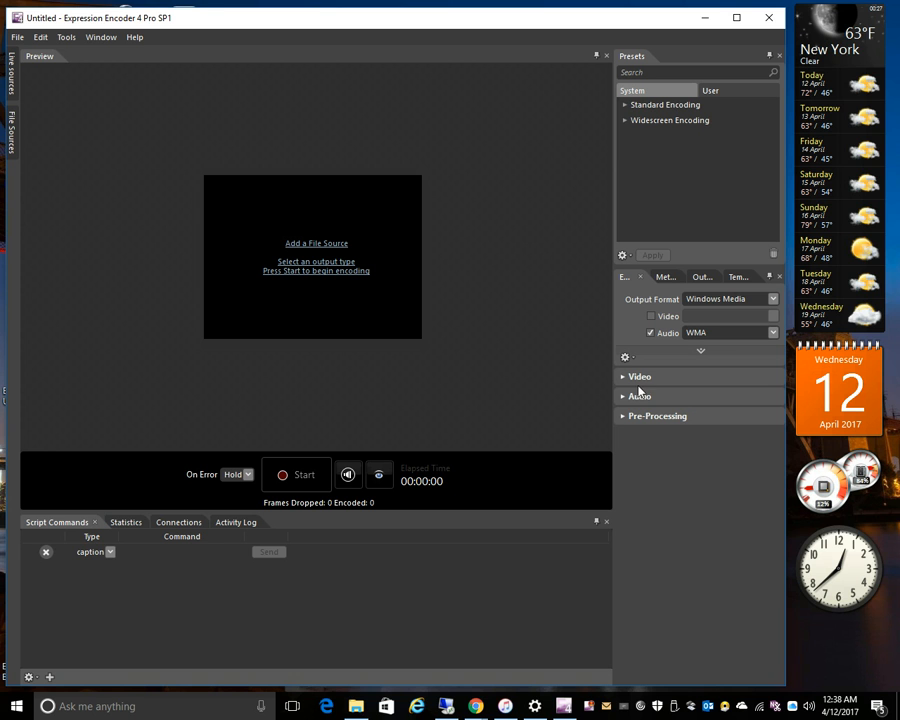
left_click(640, 396)
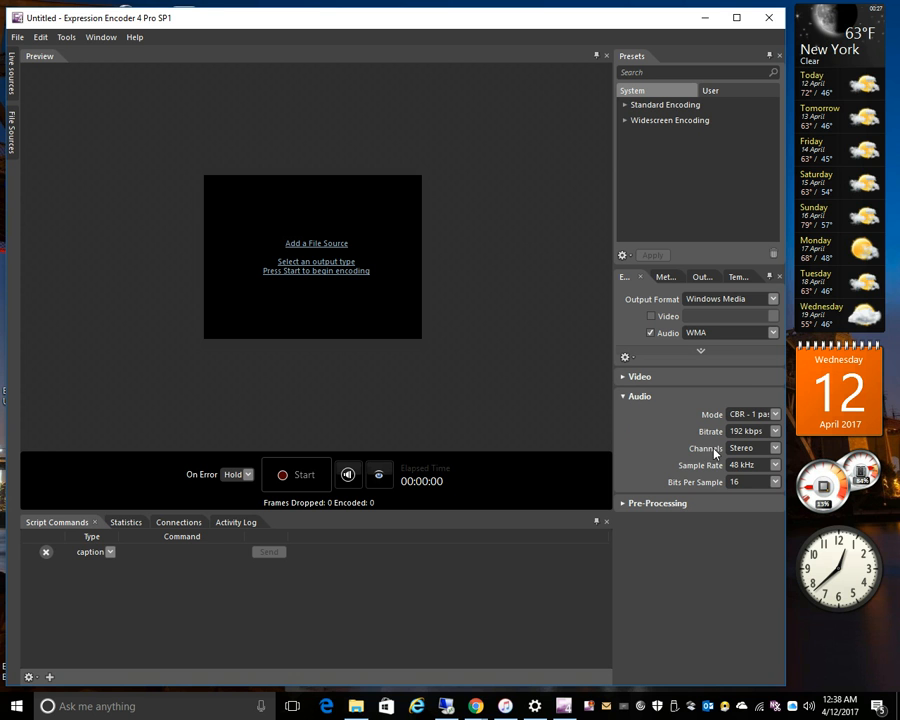
left_click(772, 432)
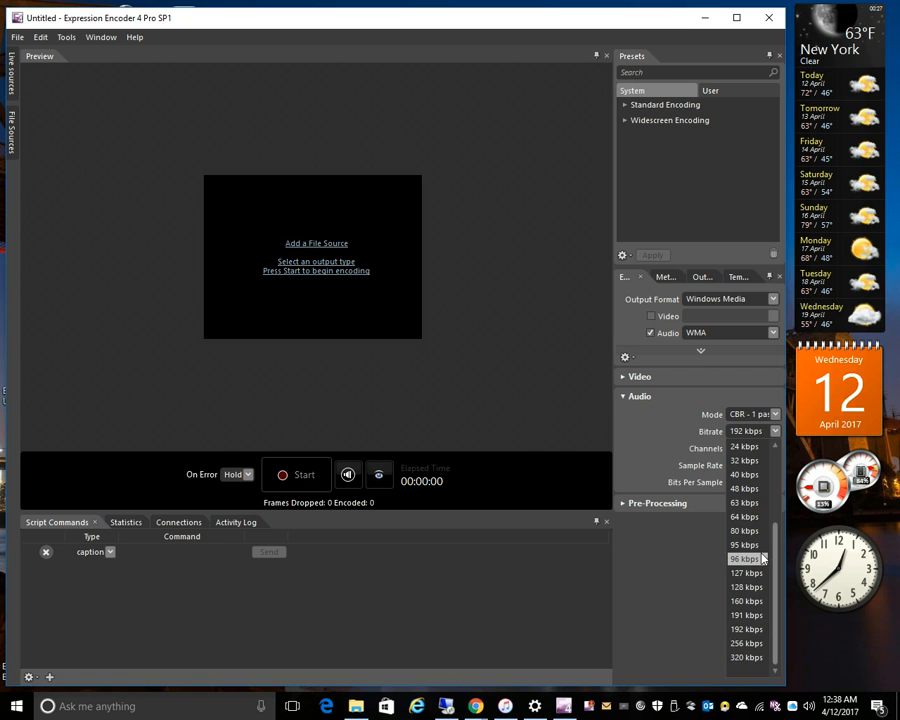
left_click(746, 558)
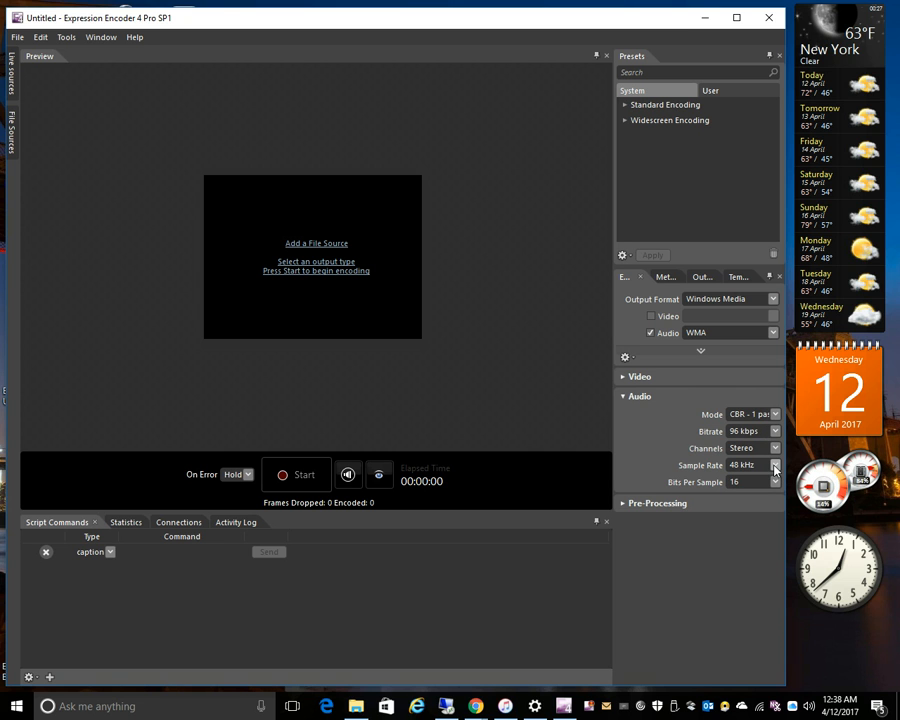
Set the audio sample rate to 44.1 kHz and reselect the 96 kbps bitrate.
left_click(772, 464)
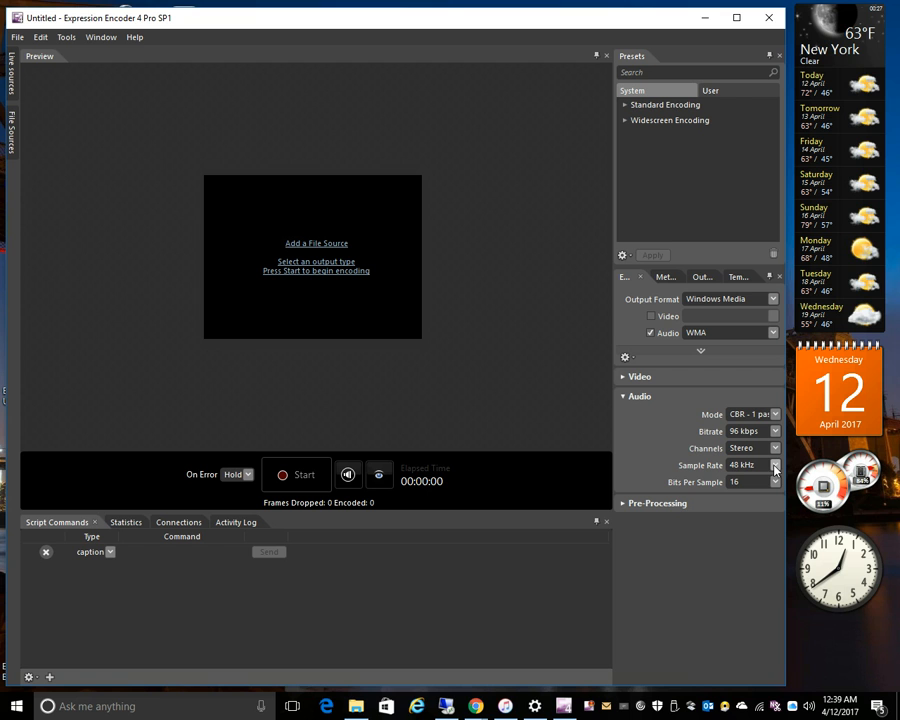
mouse_move(776, 482)
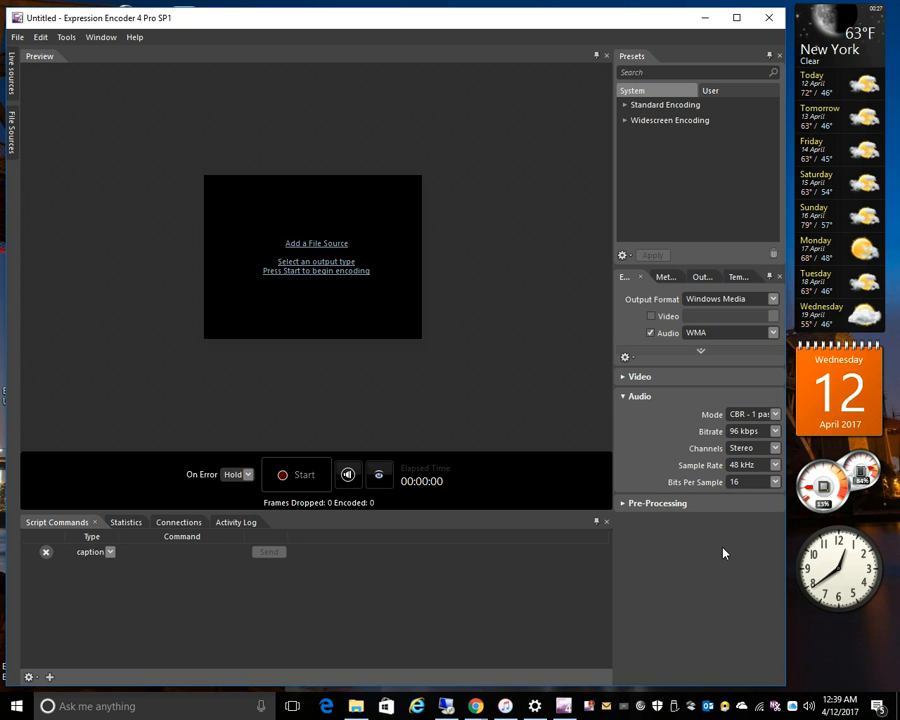
mouse_move(712, 466)
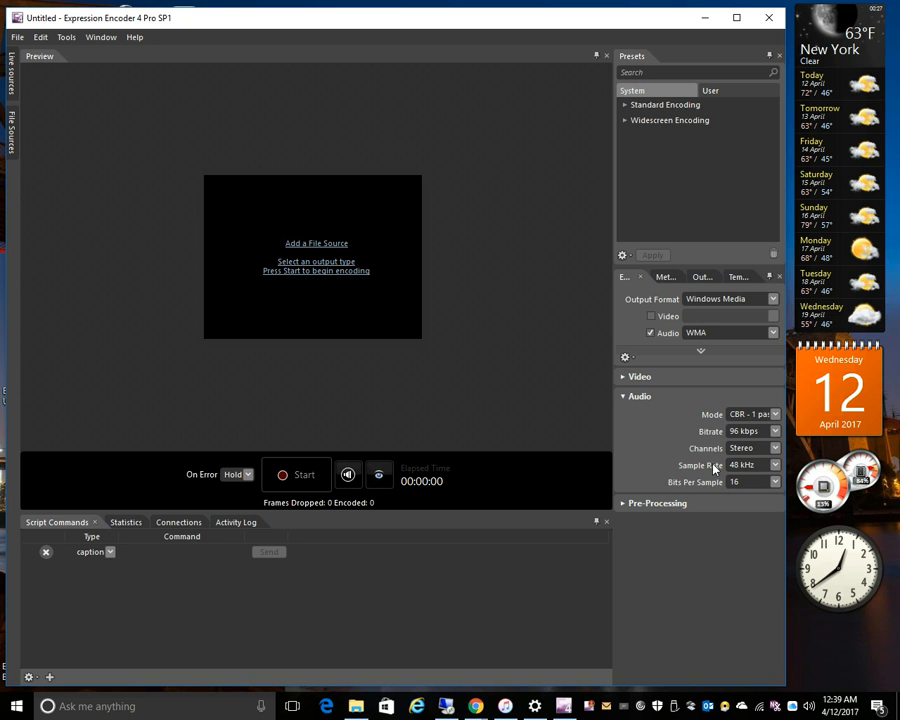
left_click(774, 464)
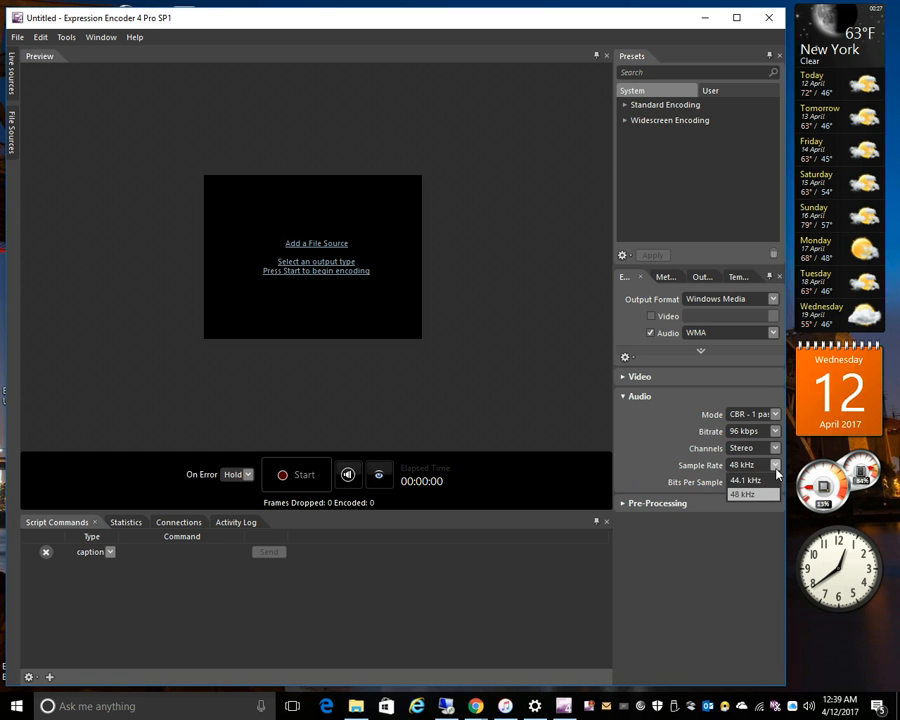
left_click(746, 480)
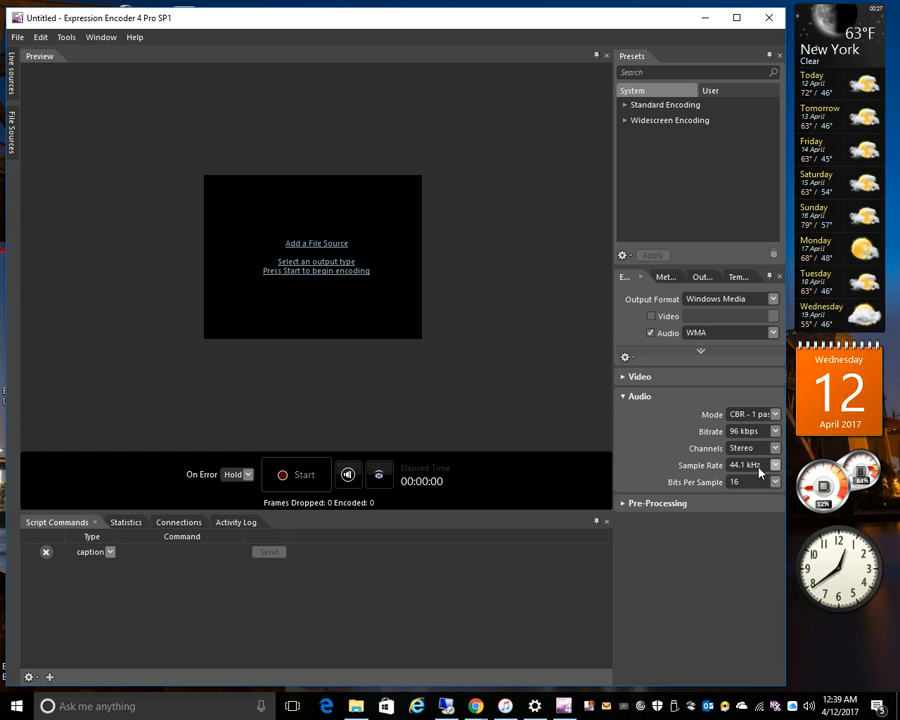
left_click(776, 432)
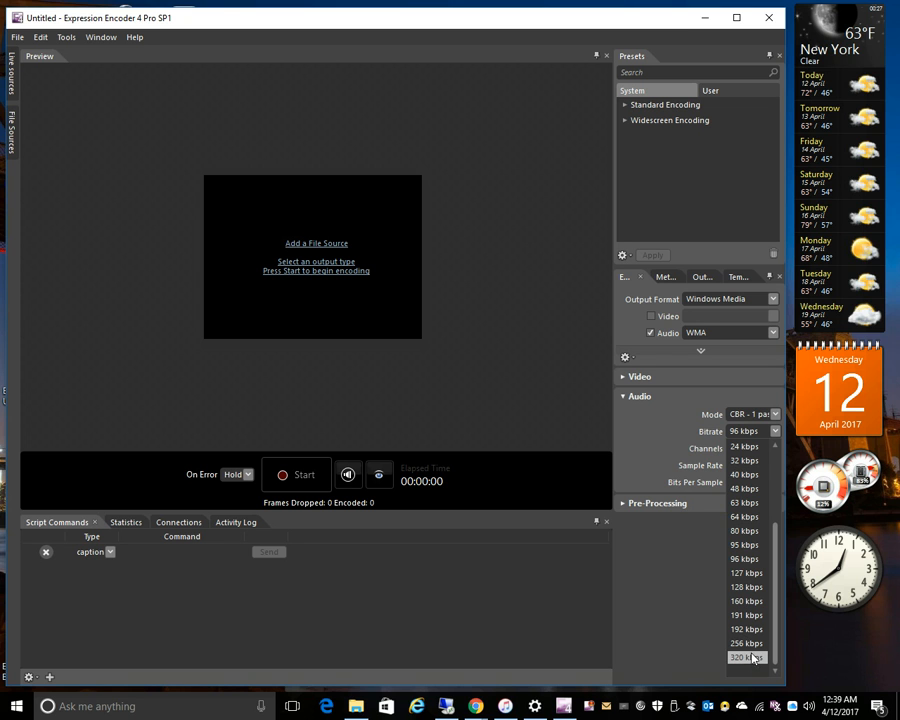
left_click(744, 558)
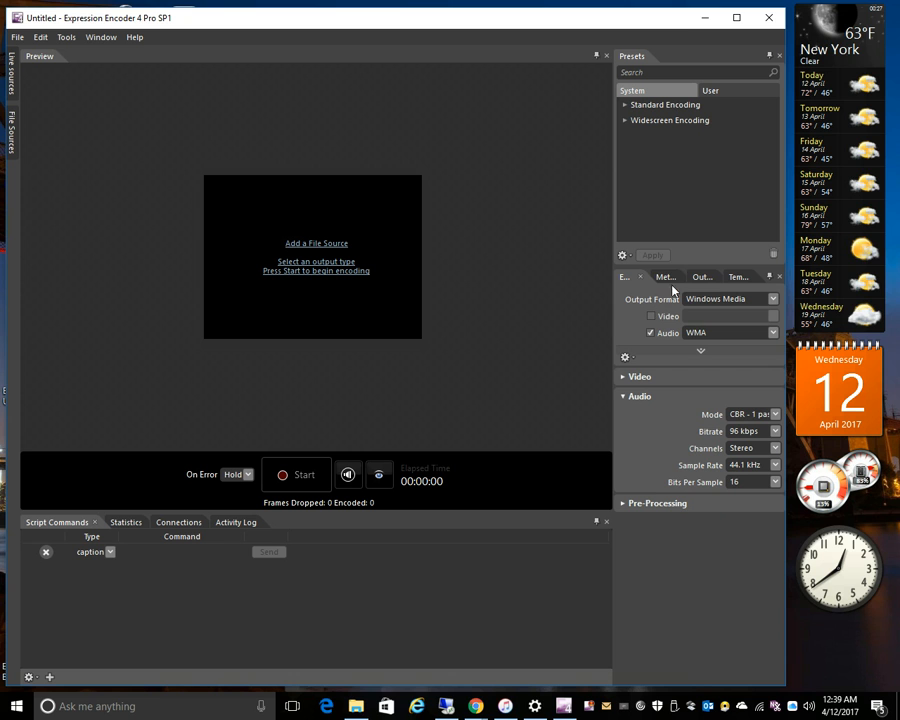
Enter 'My DJ Show' as the job title in the Metadata fields.
left_click(664, 276)
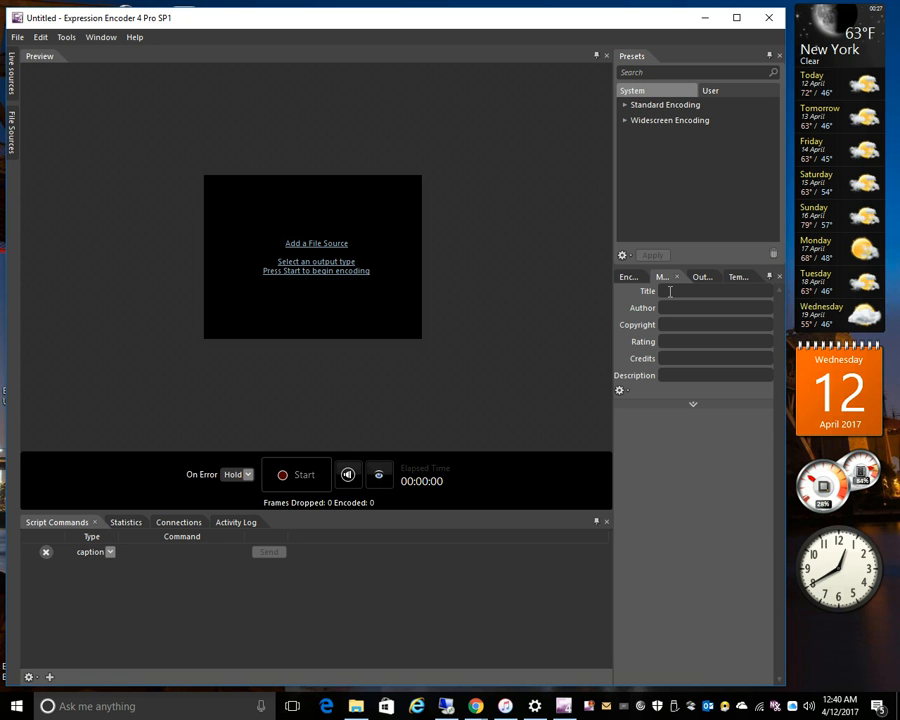
type("My DJ Show")
type("DJ Me")
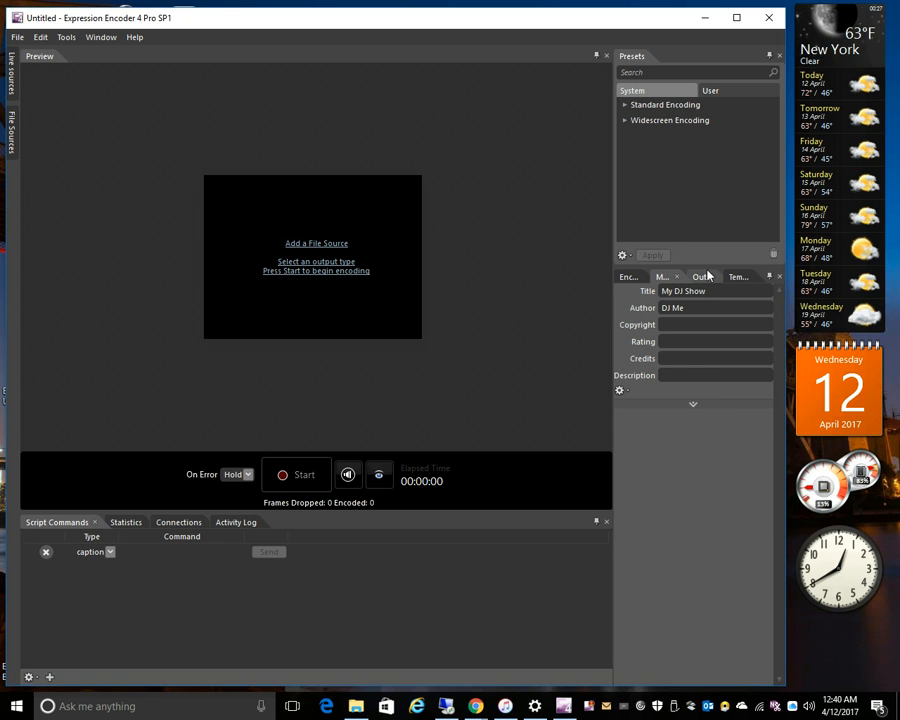
mouse_move(698, 288)
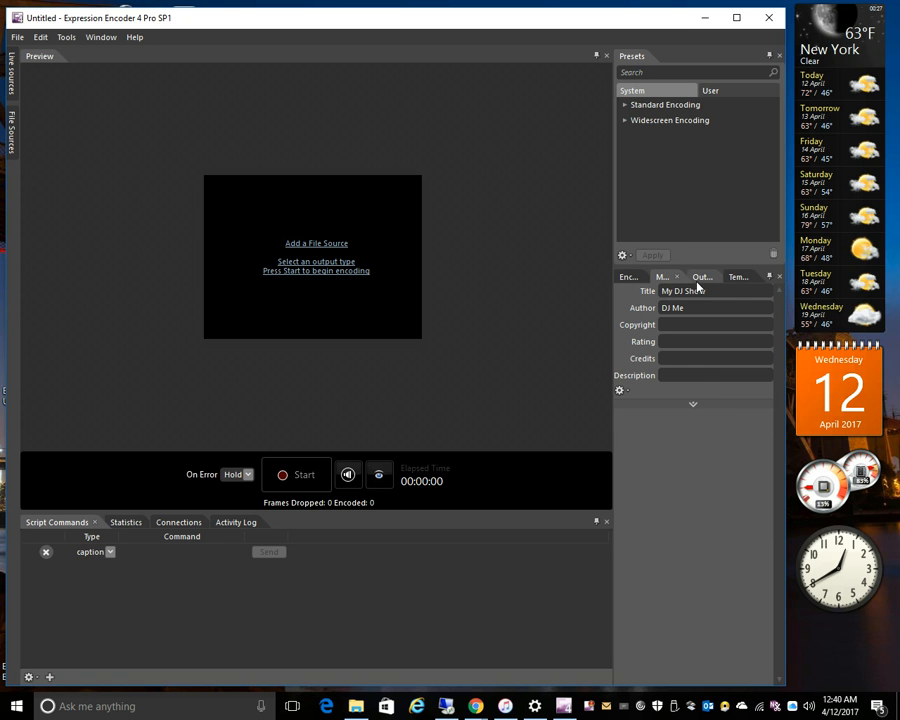
mouse_move(702, 276)
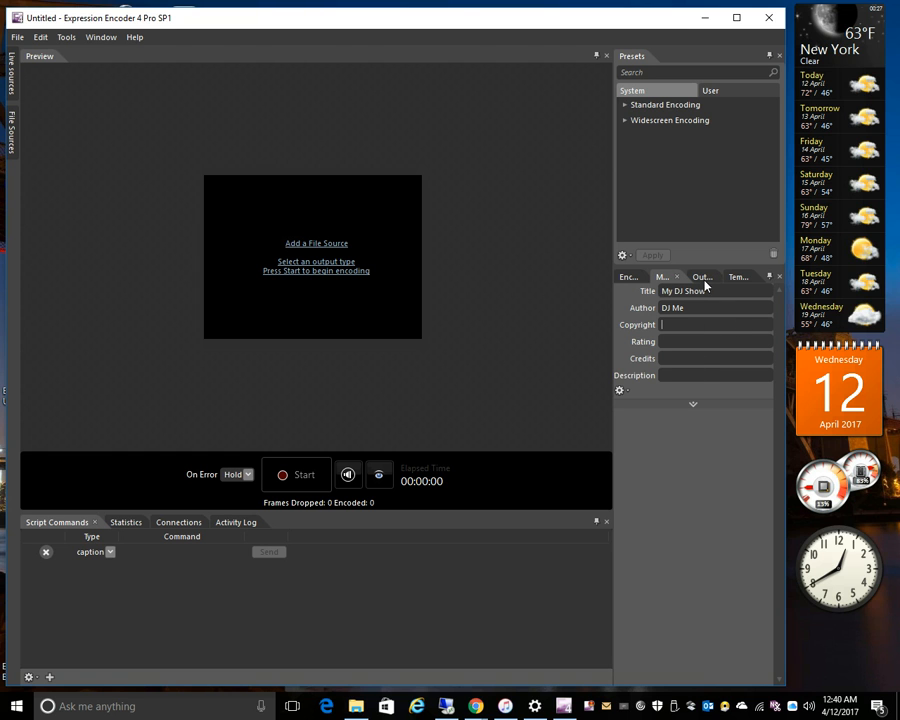
mouse_move(704, 276)
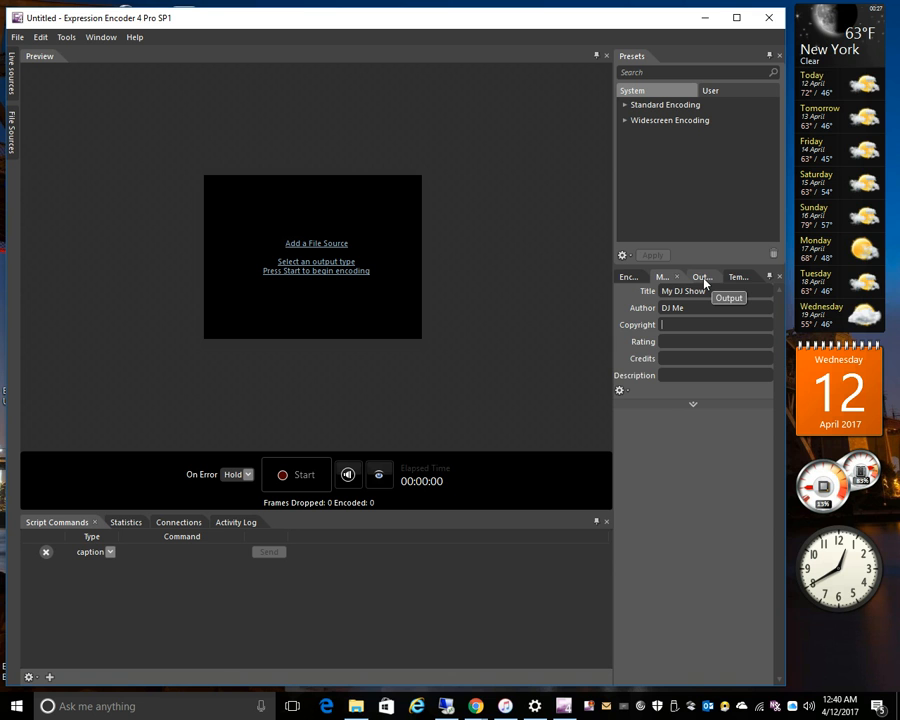
Enable streaming to a publishing point in the job's output settings.
left_click(700, 276)
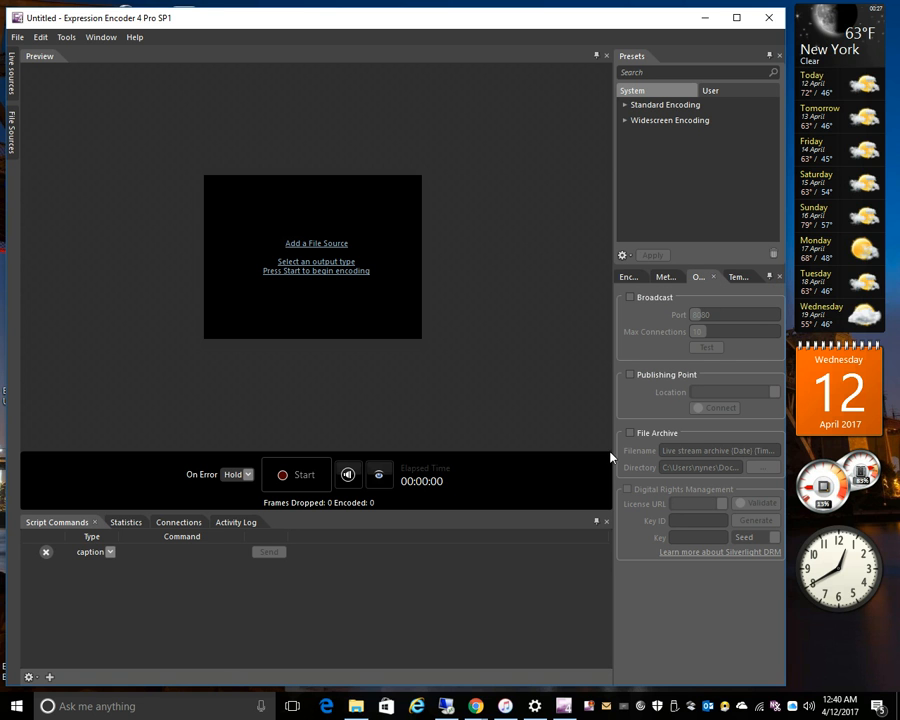
mouse_move(630, 374)
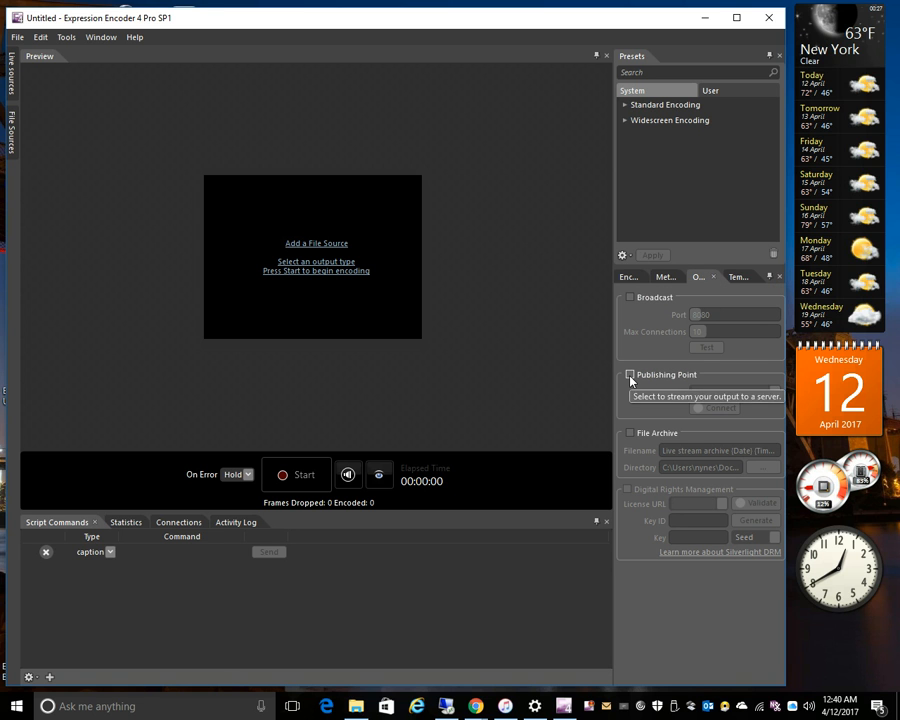
left_click(630, 374)
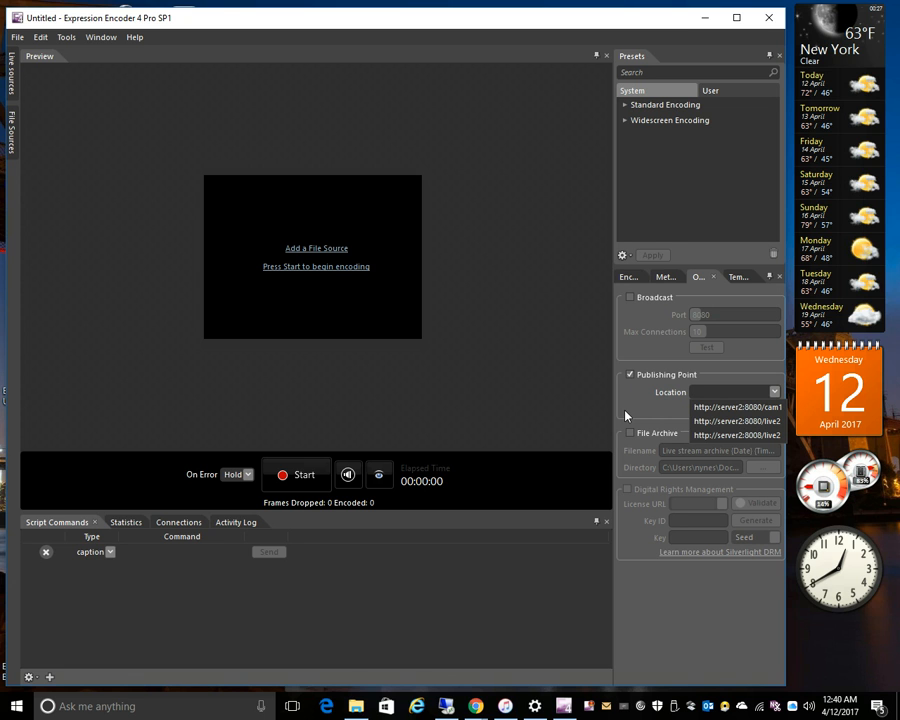
mouse_move(650, 430)
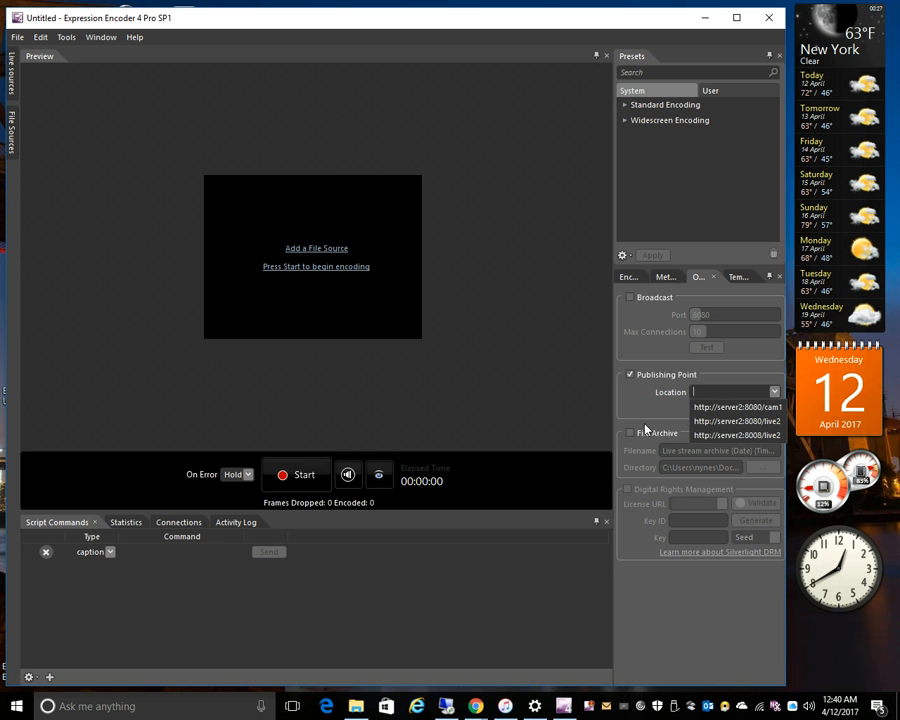
Launch Notepad and note the server name wm.soulfulvibe.com.
left_click(16, 706)
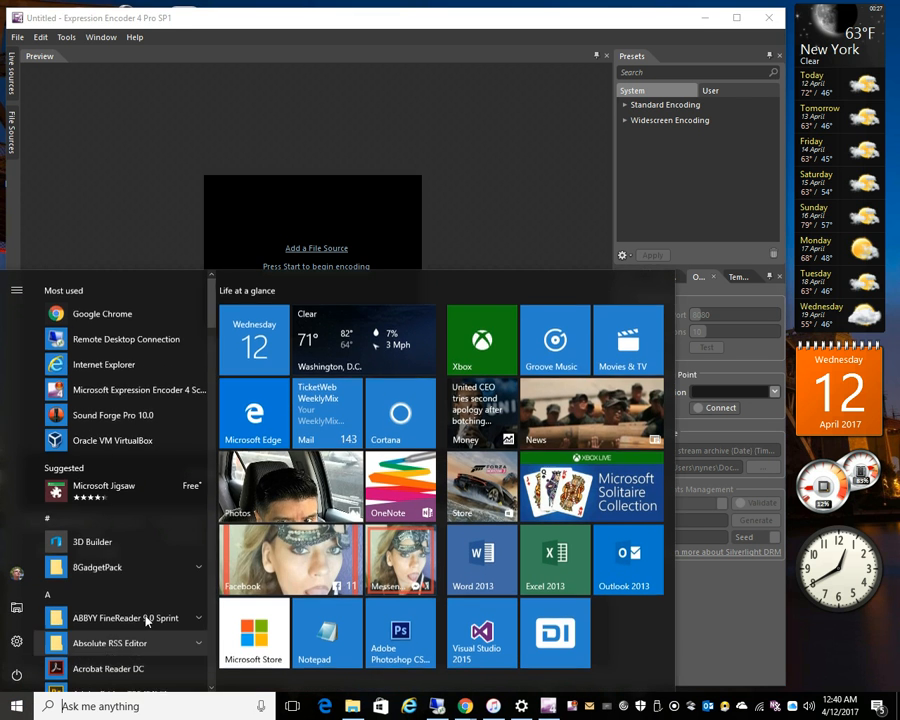
left_click(328, 632)
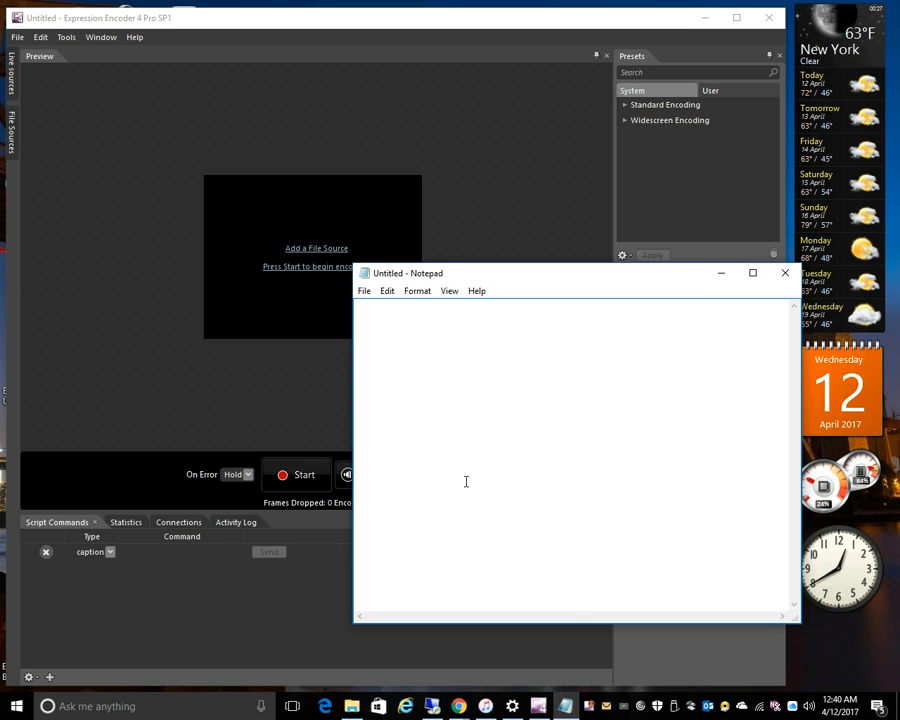
type("s")
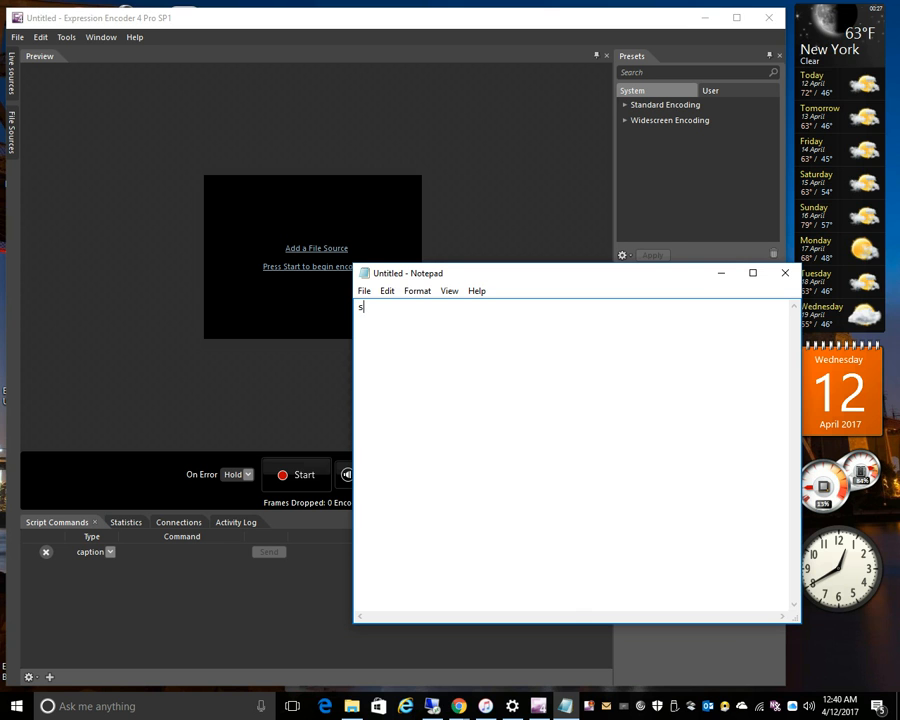
type("w")
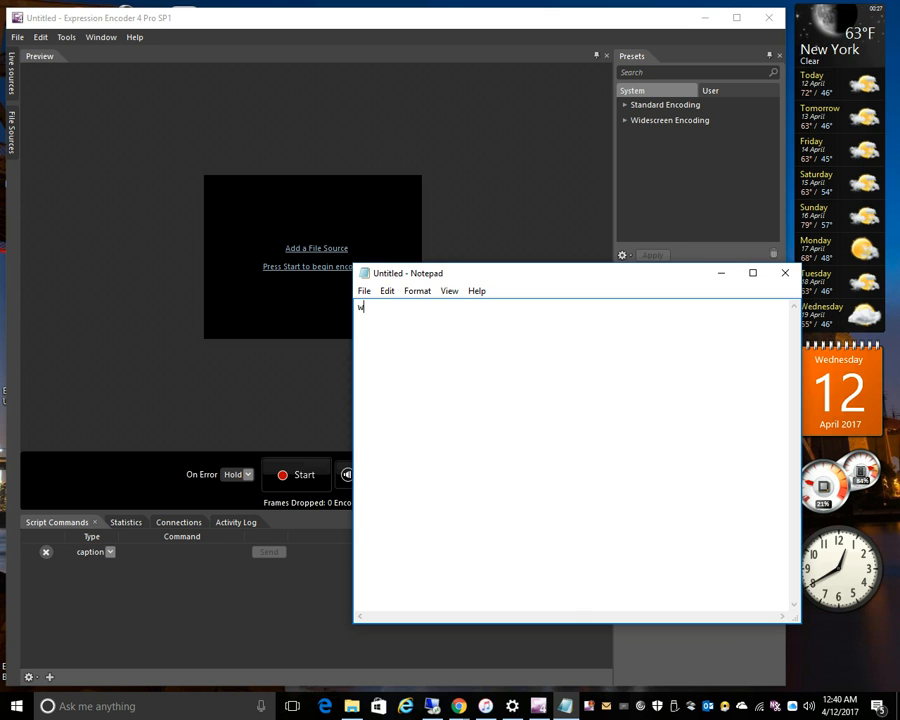
type("m.soulf")
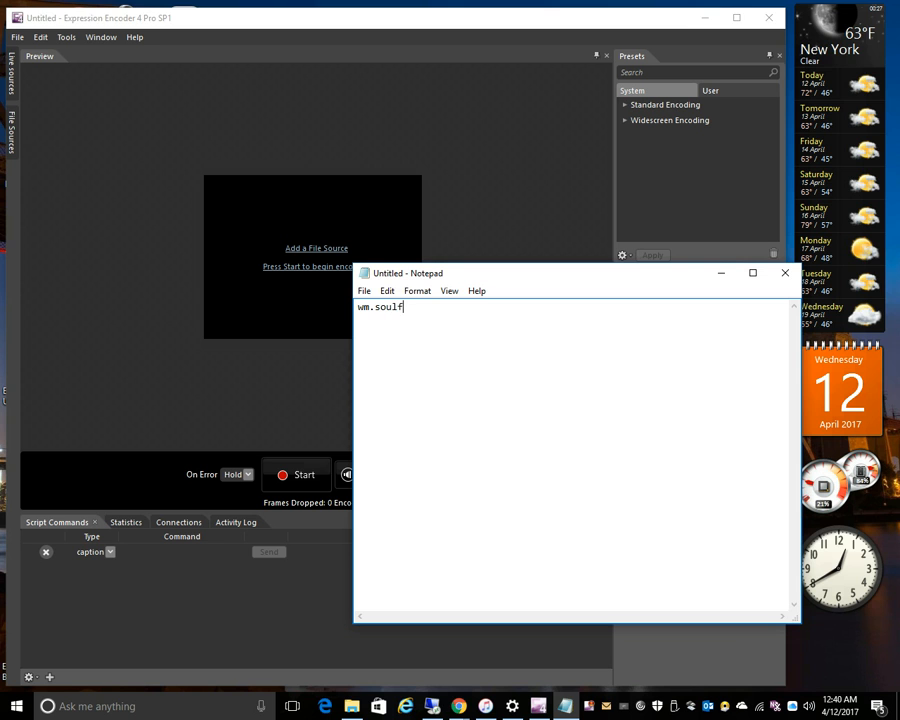
type("ulvibe.co")
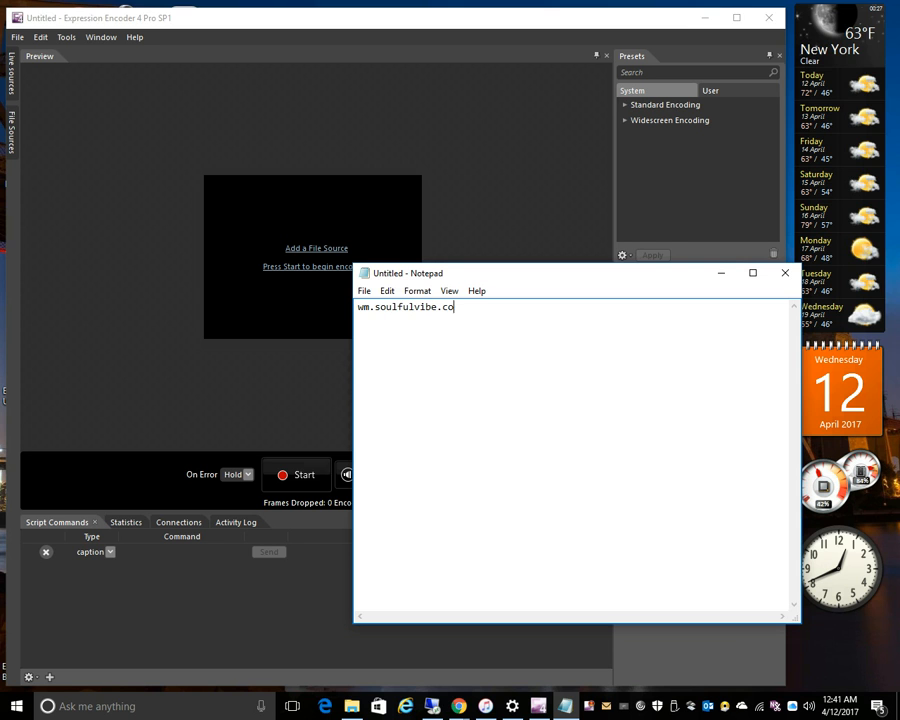
type("m")
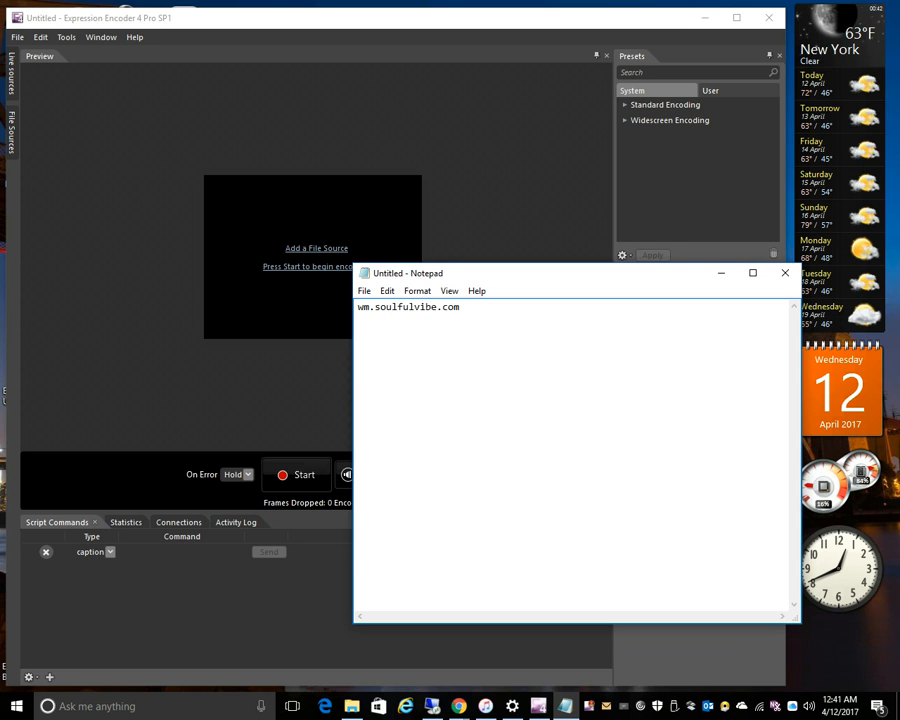
type("http://")
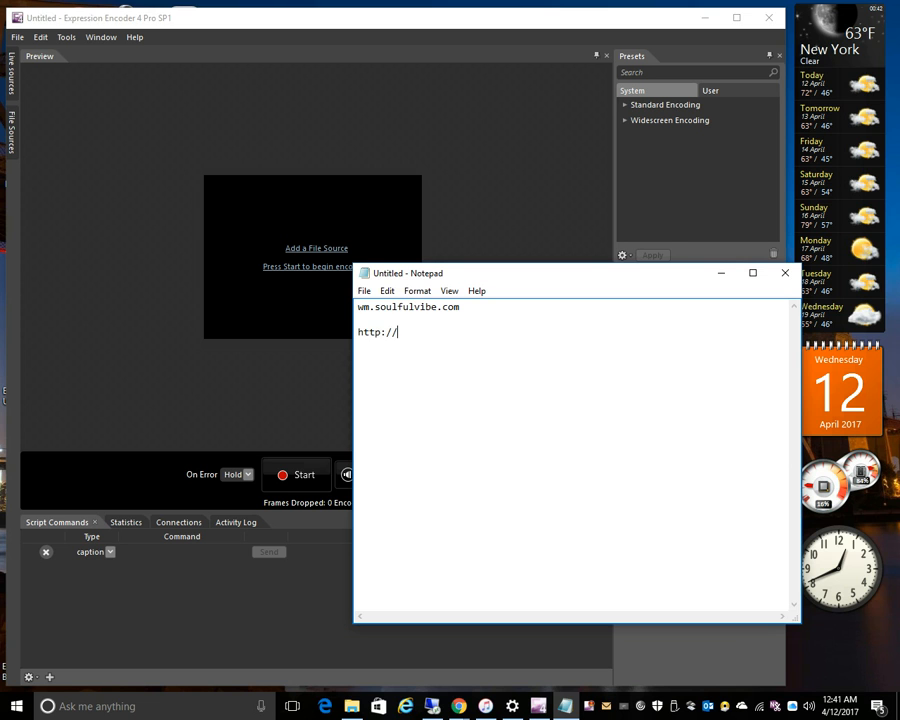
type("wm.soul")
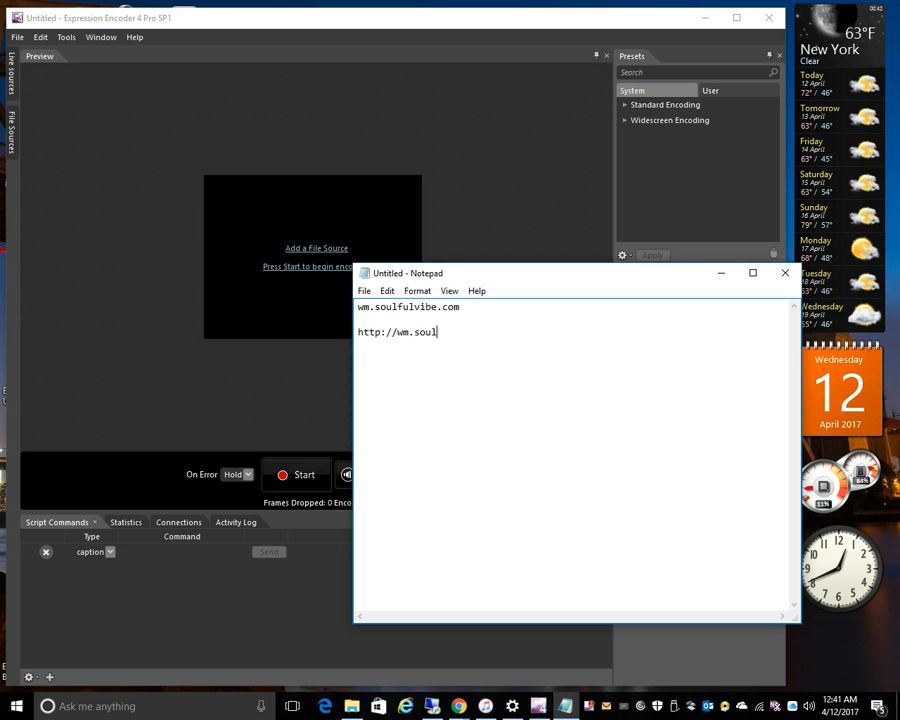
type("fulvibe.c")
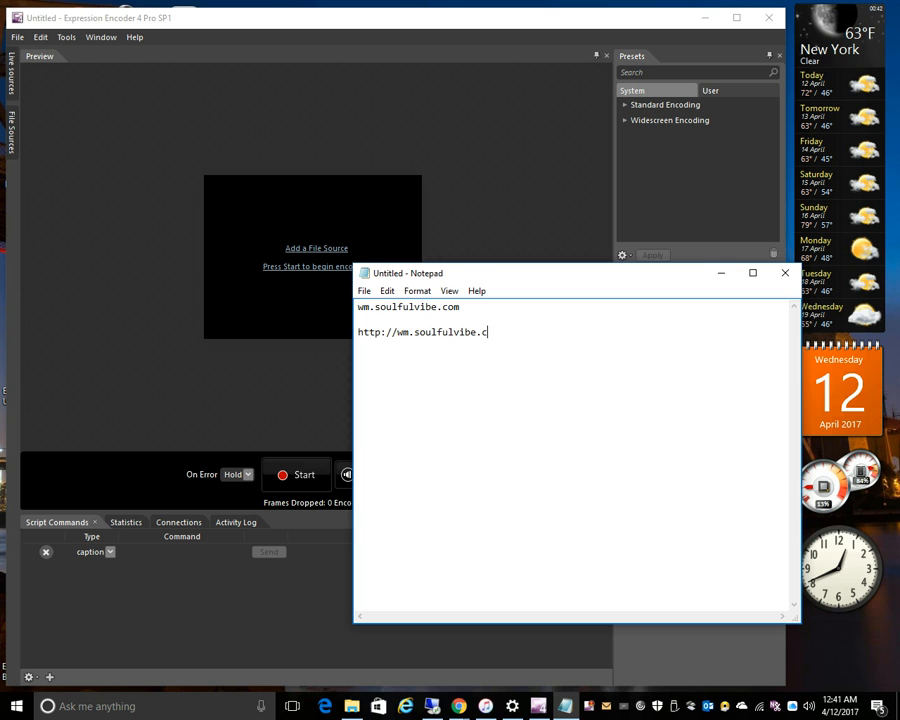
type("om:")
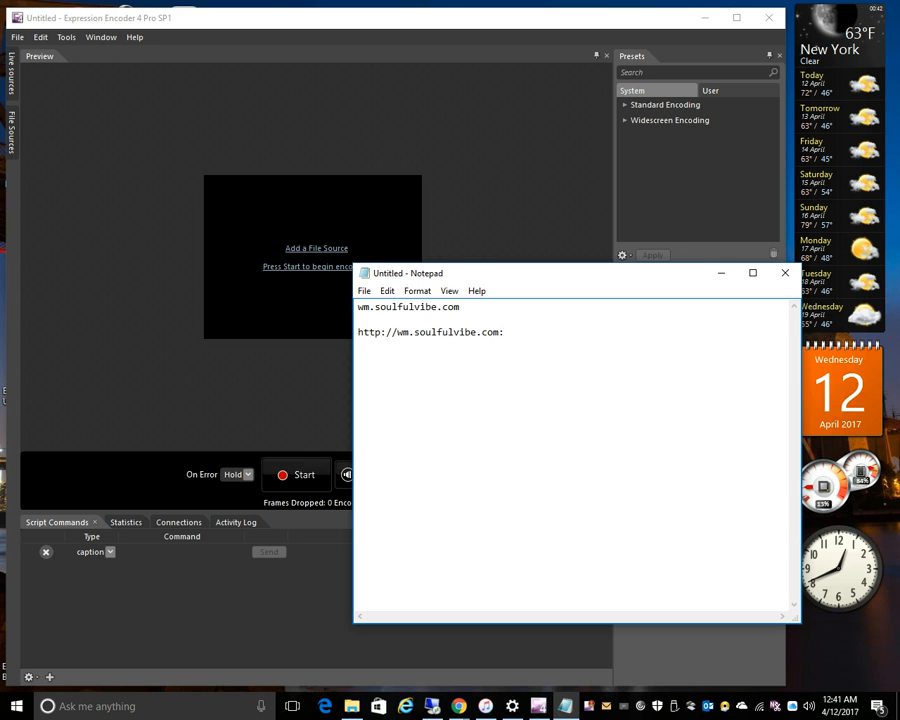
type(":8080/")
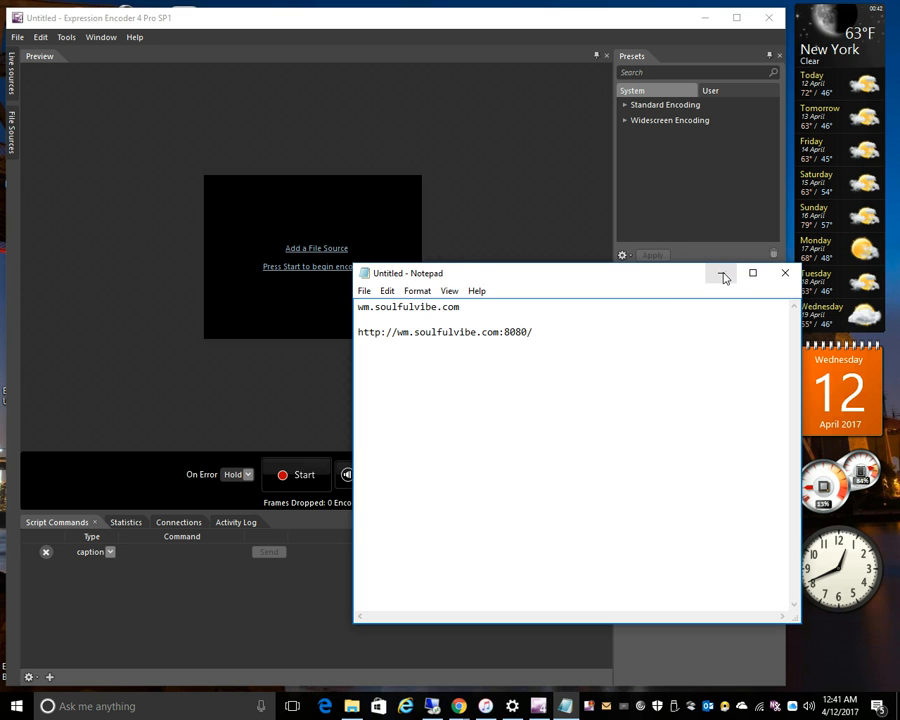
mouse_move(720, 272)
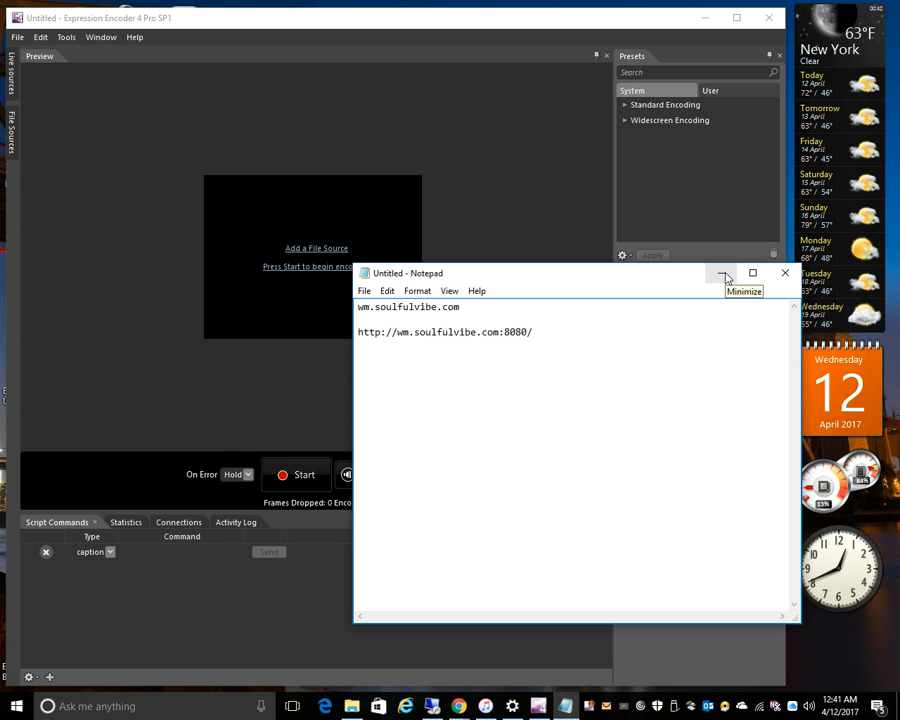
left_click(532, 332)
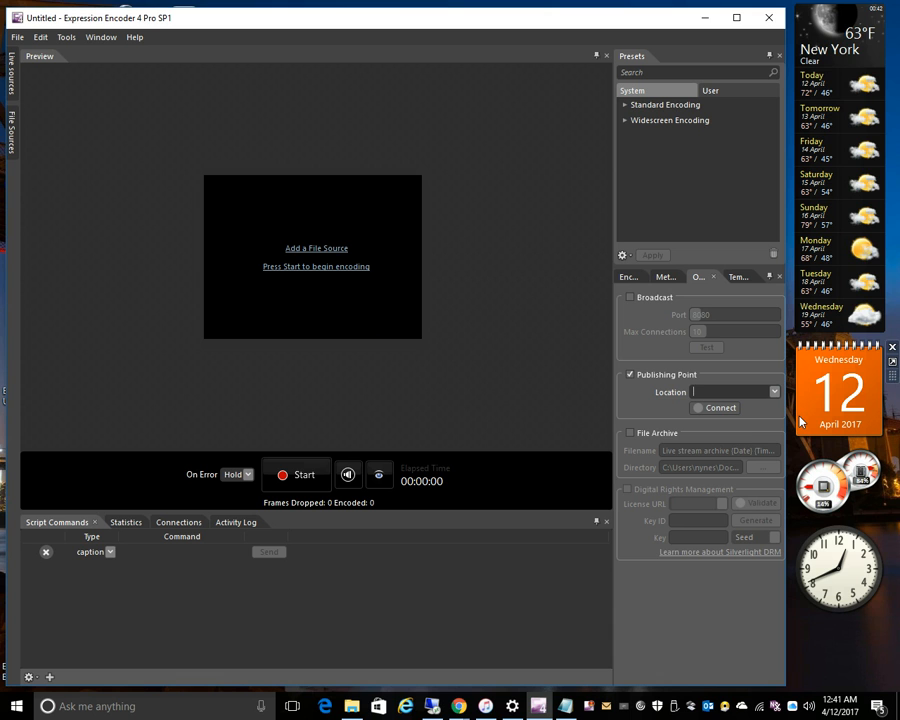
Enter //server2:8080/cam1 as the publishing point location and review the suggested addresses.
type("//server2:8080/cam1")
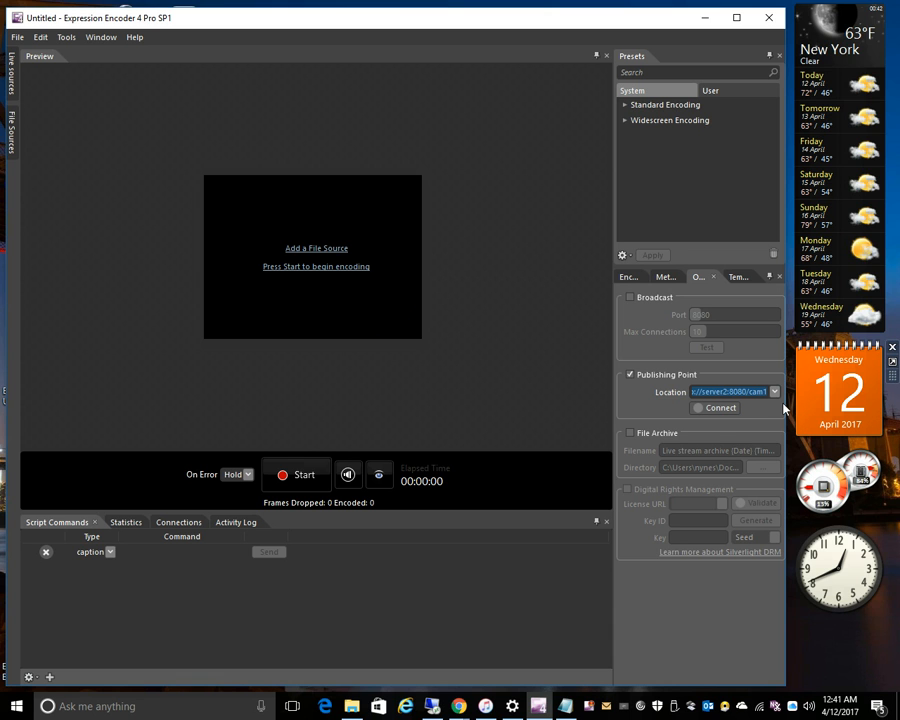
left_click(772, 390)
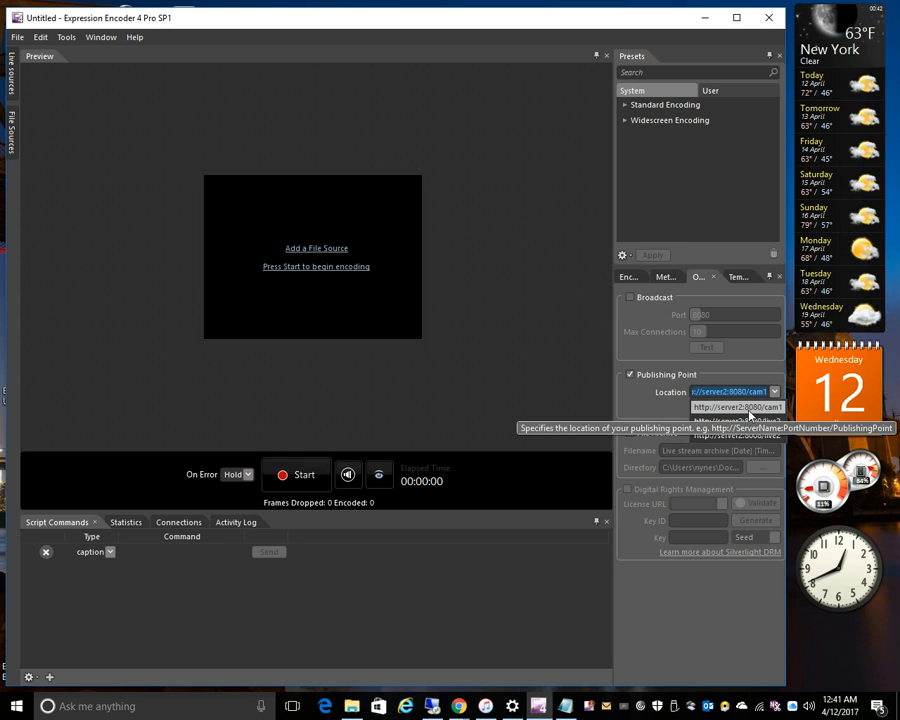
left_click(772, 390)
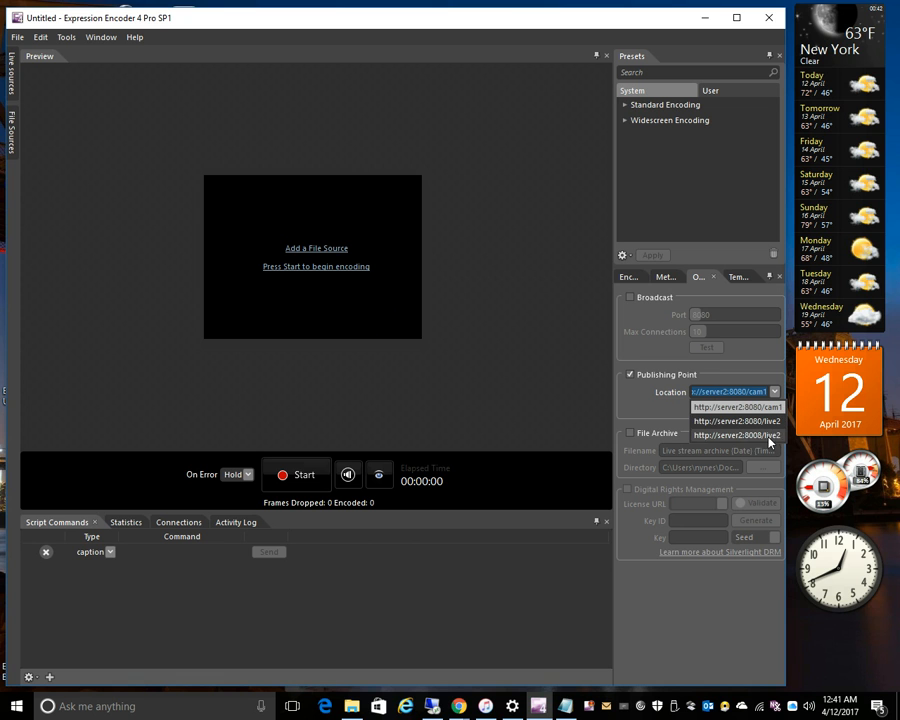
mouse_move(768, 432)
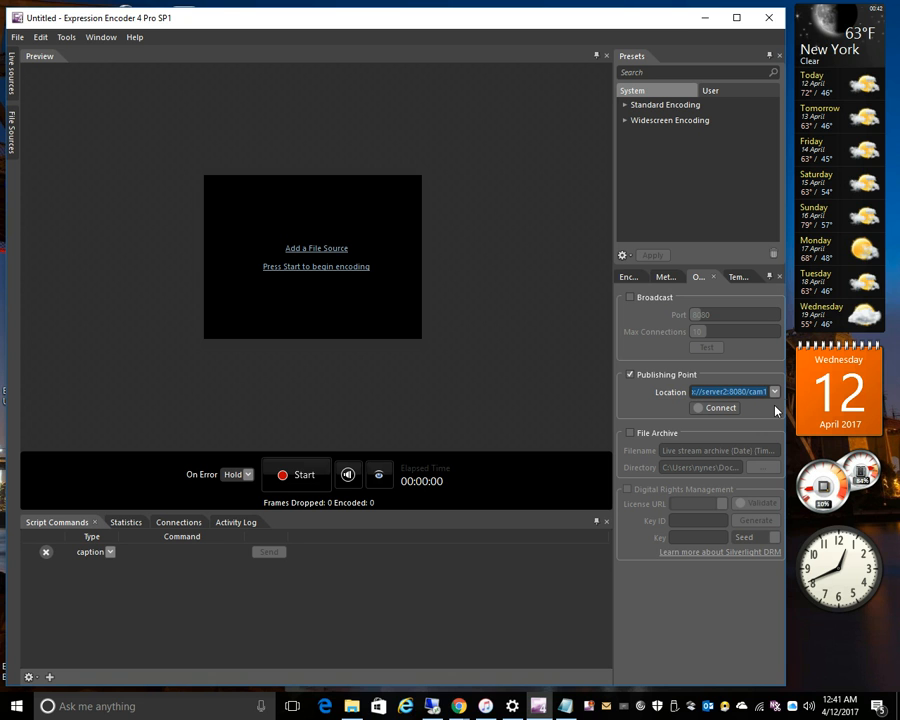
mouse_move(720, 408)
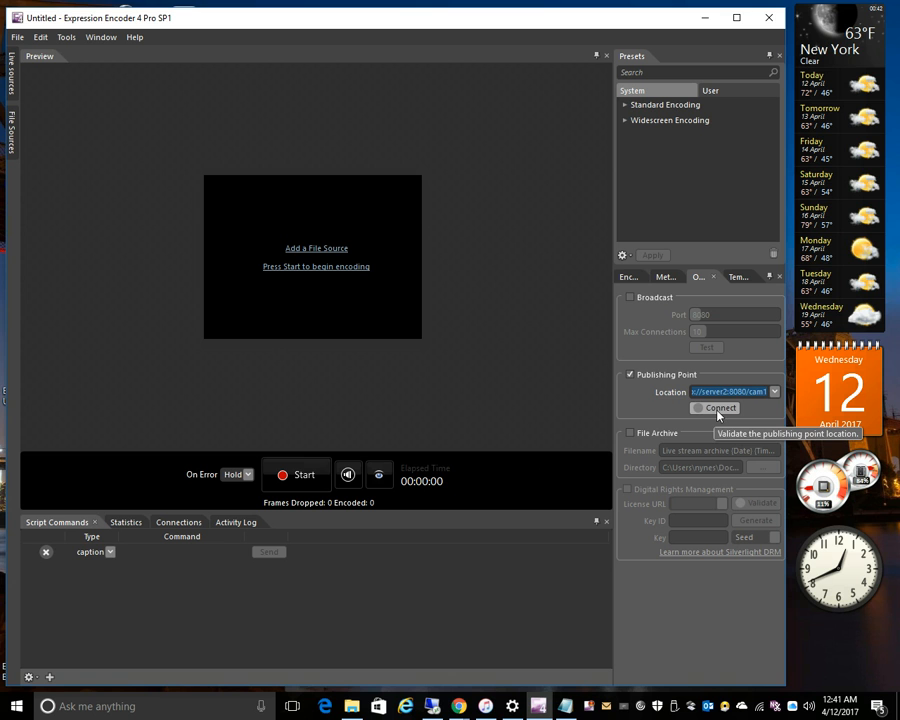
Connect to the server2 publishing point with the Administrator credentials.
left_click(716, 408)
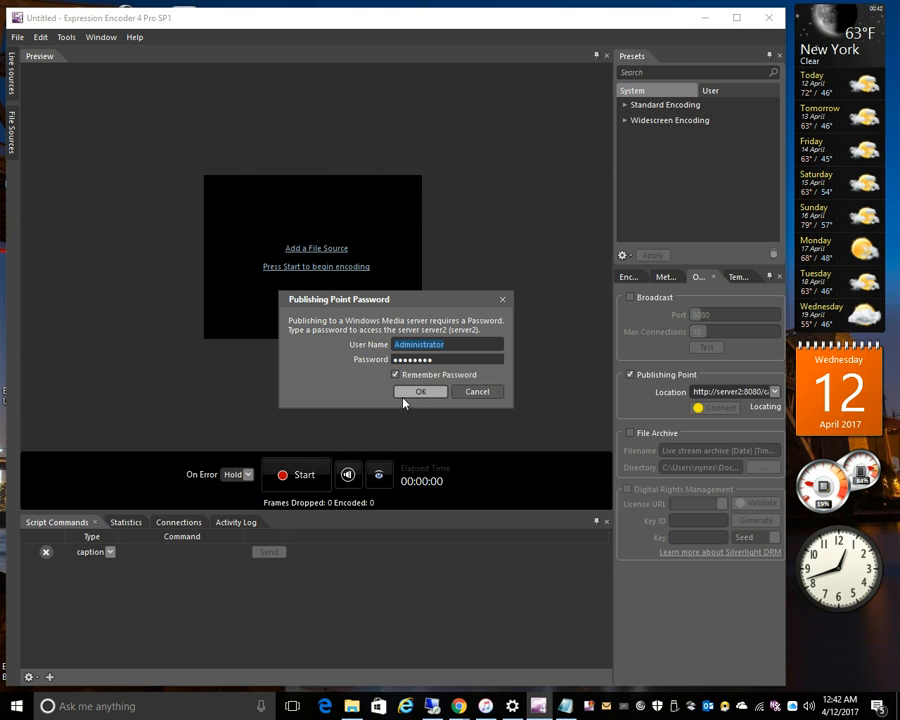
mouse_move(428, 400)
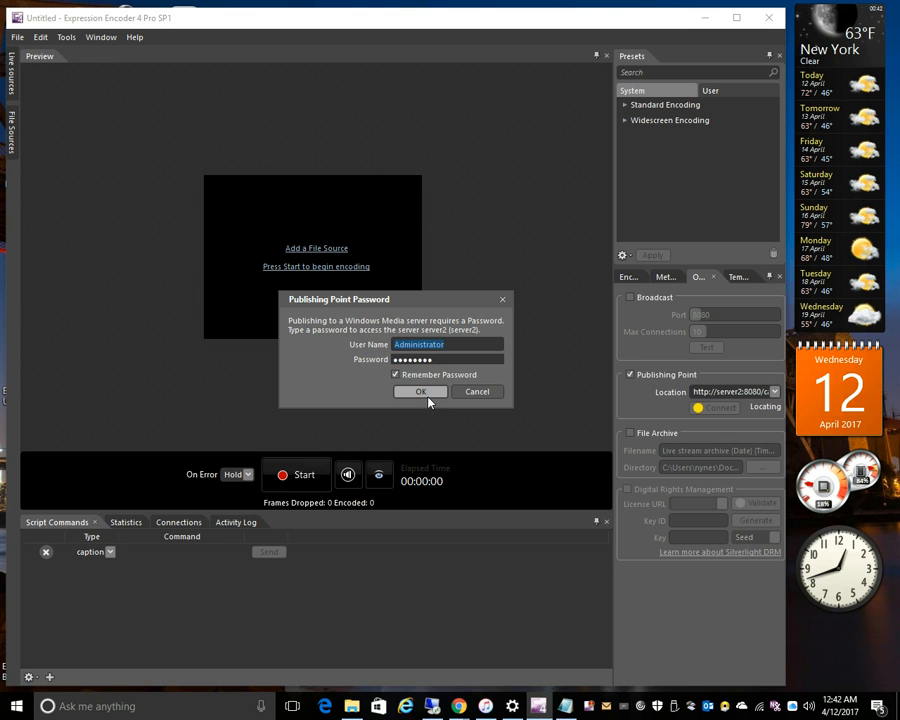
left_click(420, 390)
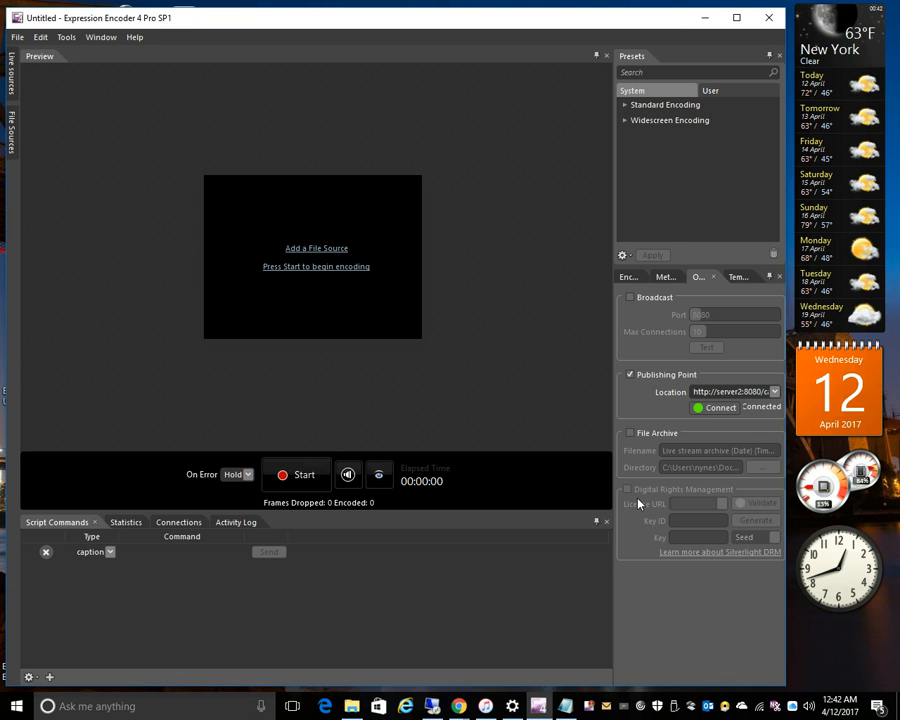
mouse_move(524, 508)
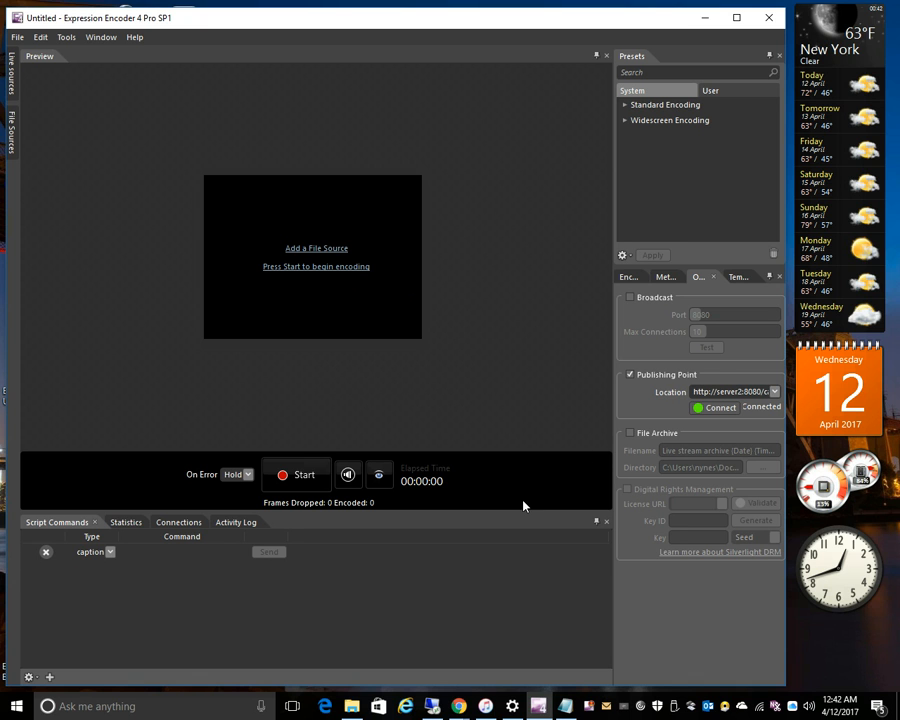
mouse_move(576, 490)
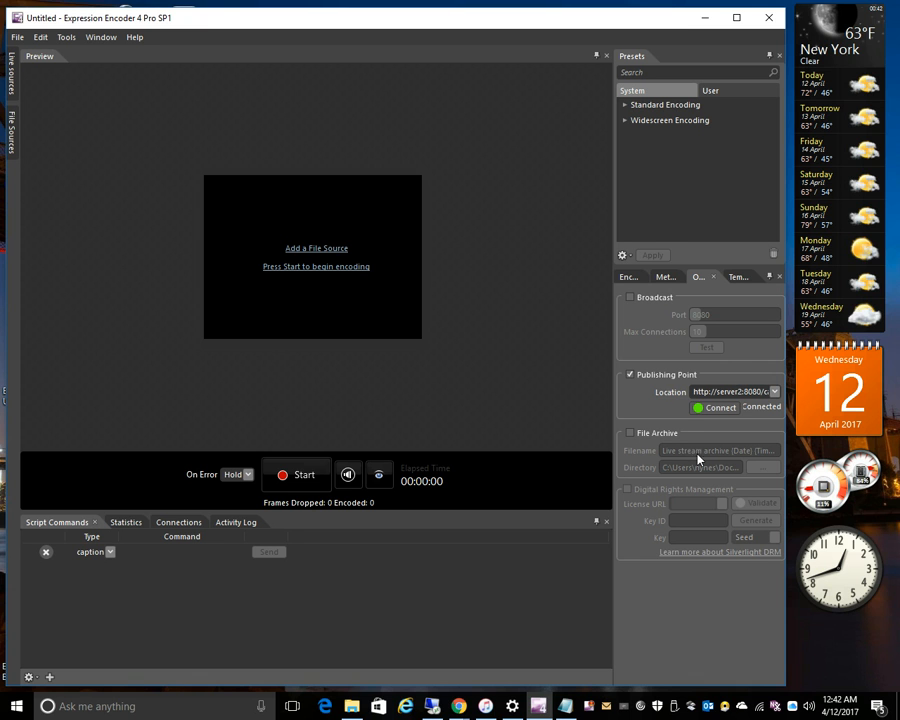
mouse_move(708, 446)
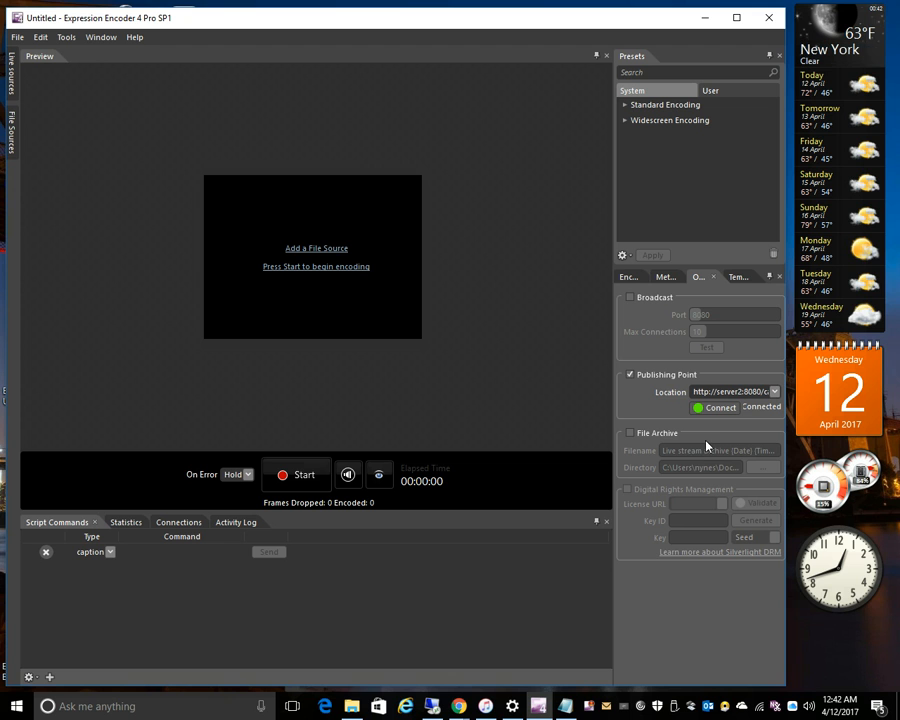
left_click(720, 408)
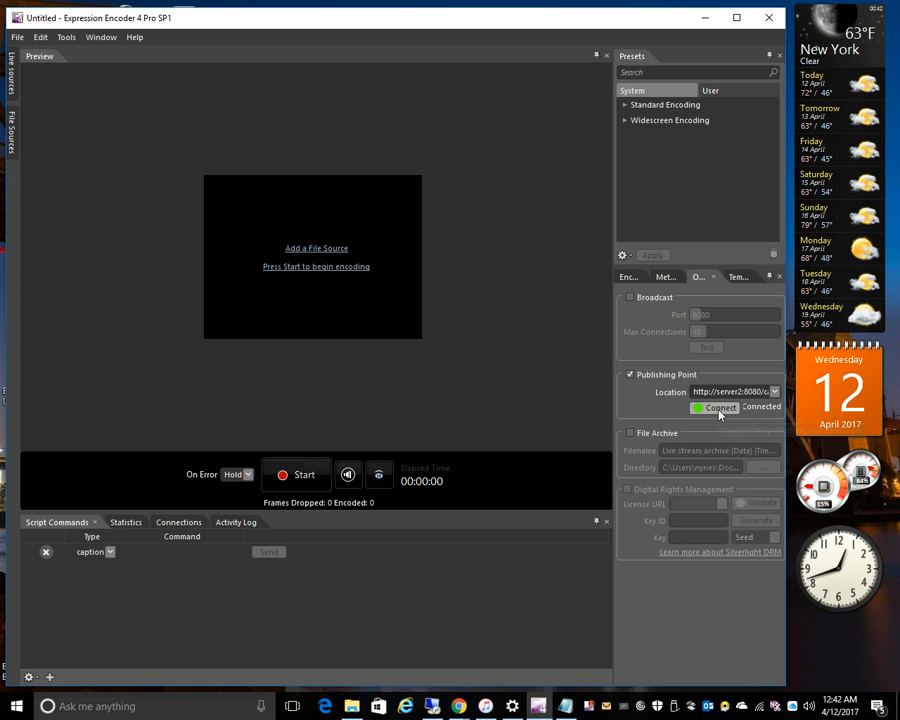
mouse_move(718, 408)
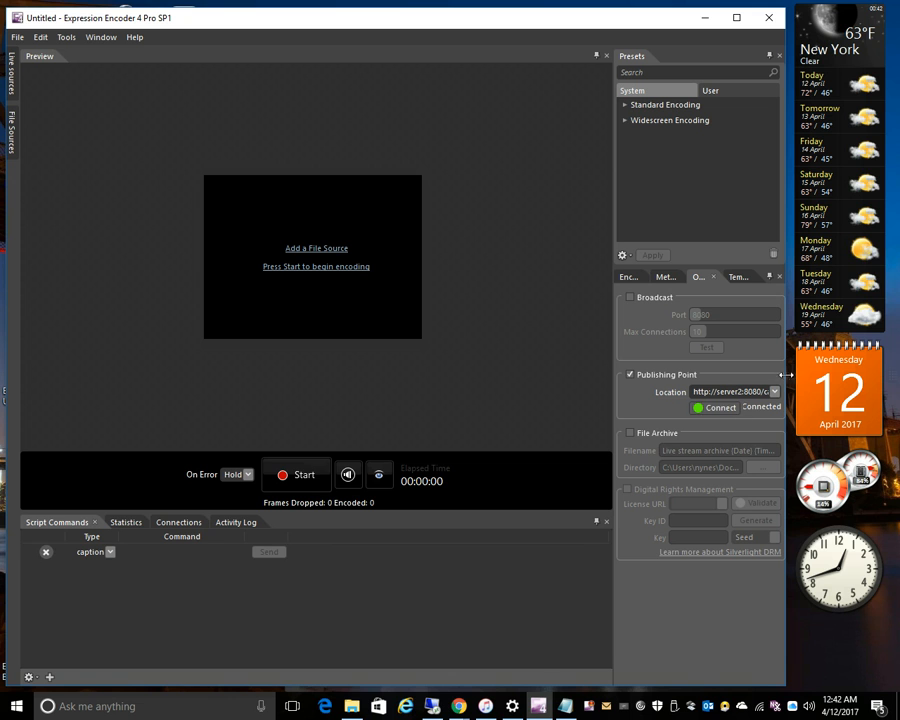
mouse_move(304, 474)
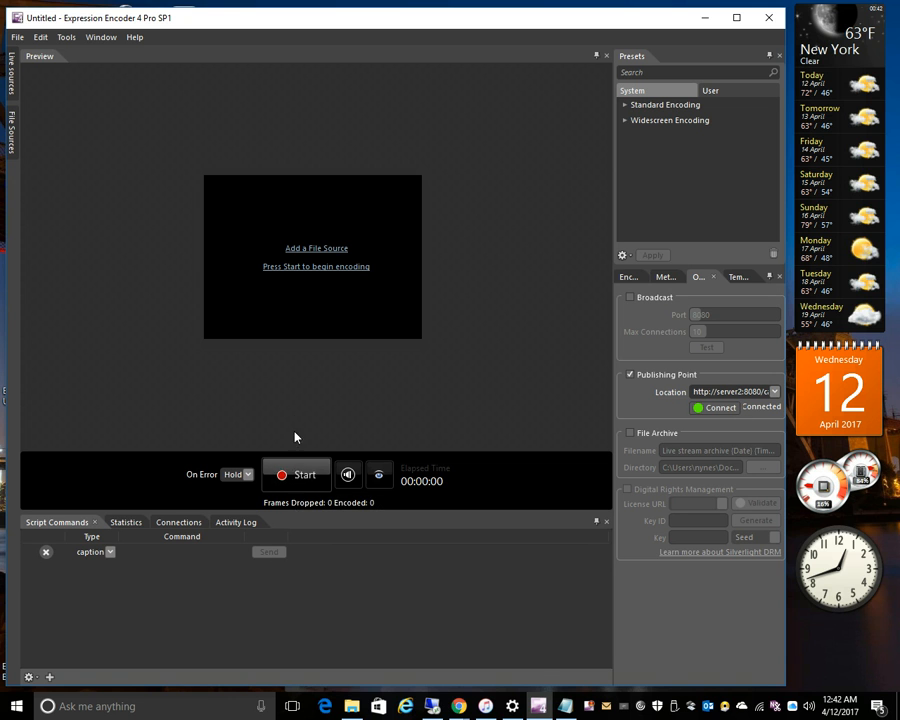
mouse_move(308, 476)
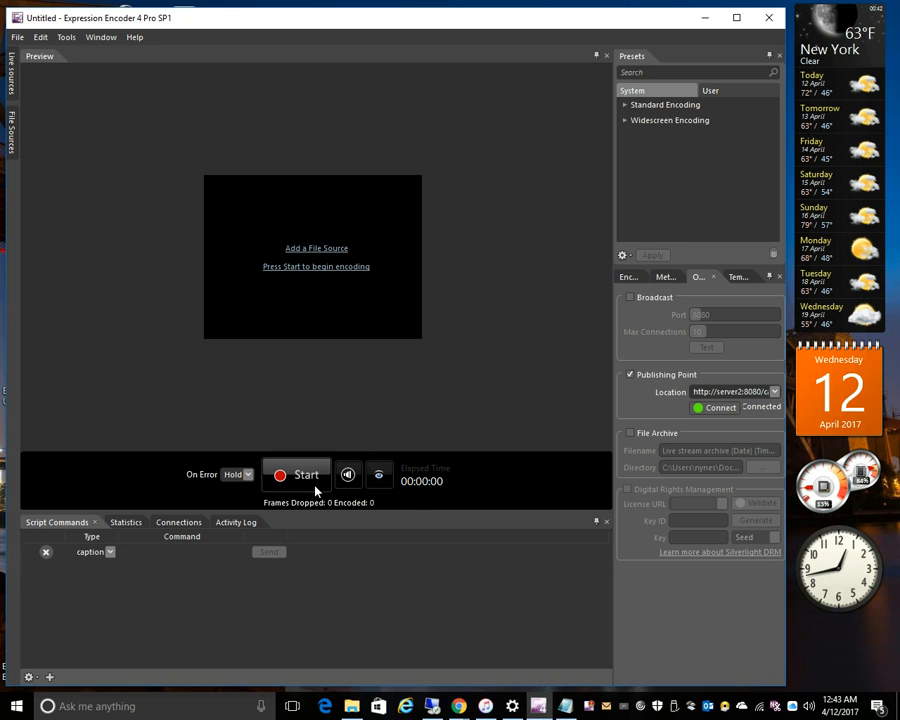
mouse_move(304, 474)
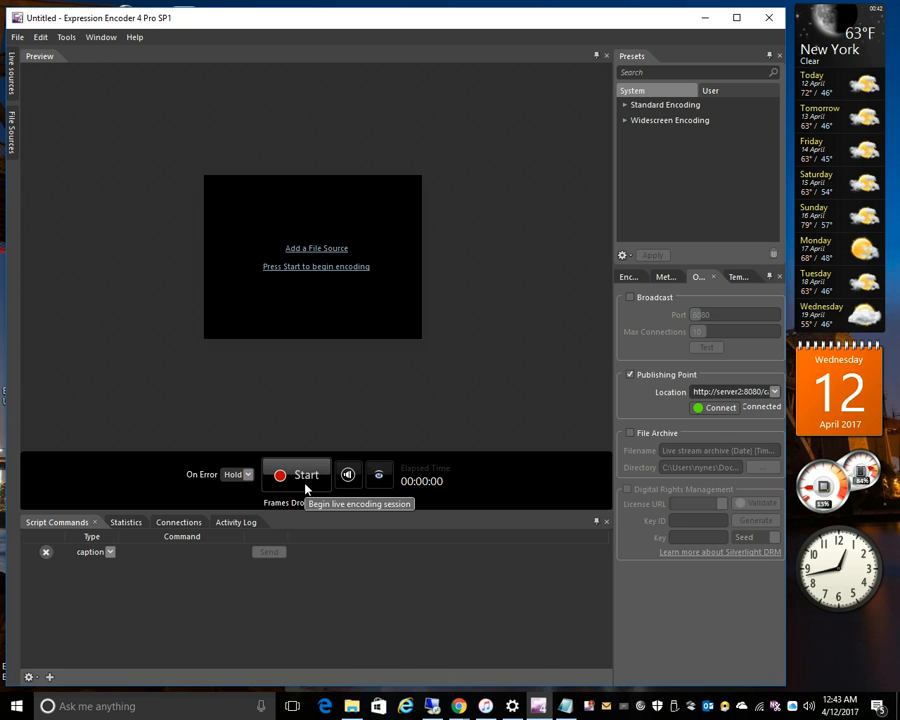
mouse_move(288, 488)
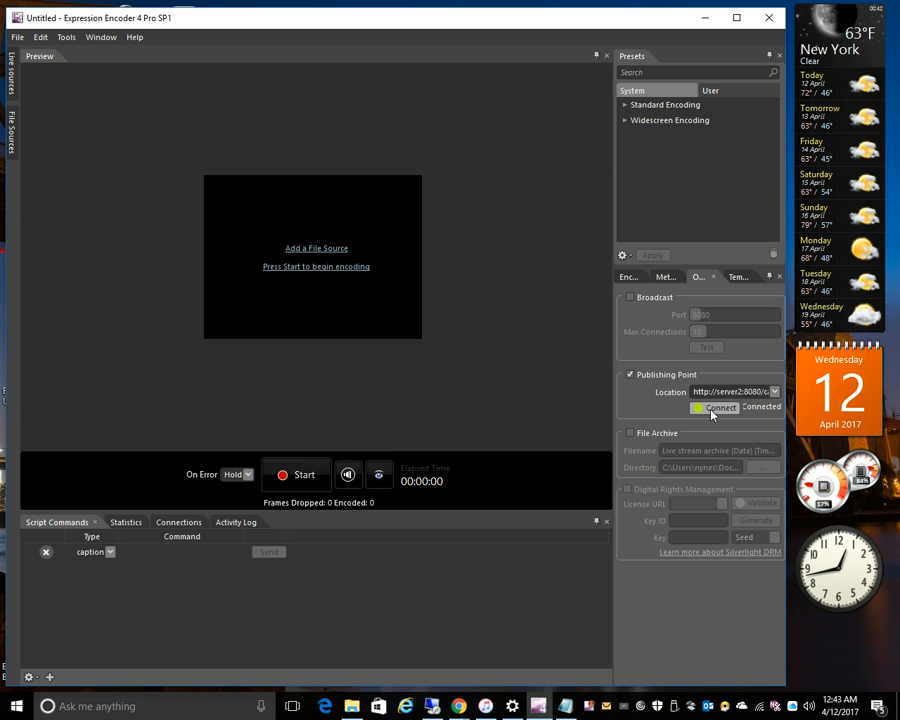
Toggle the publishing point off and on, clearing the location so Connect reports an invalid publishing point.
left_click(720, 408)
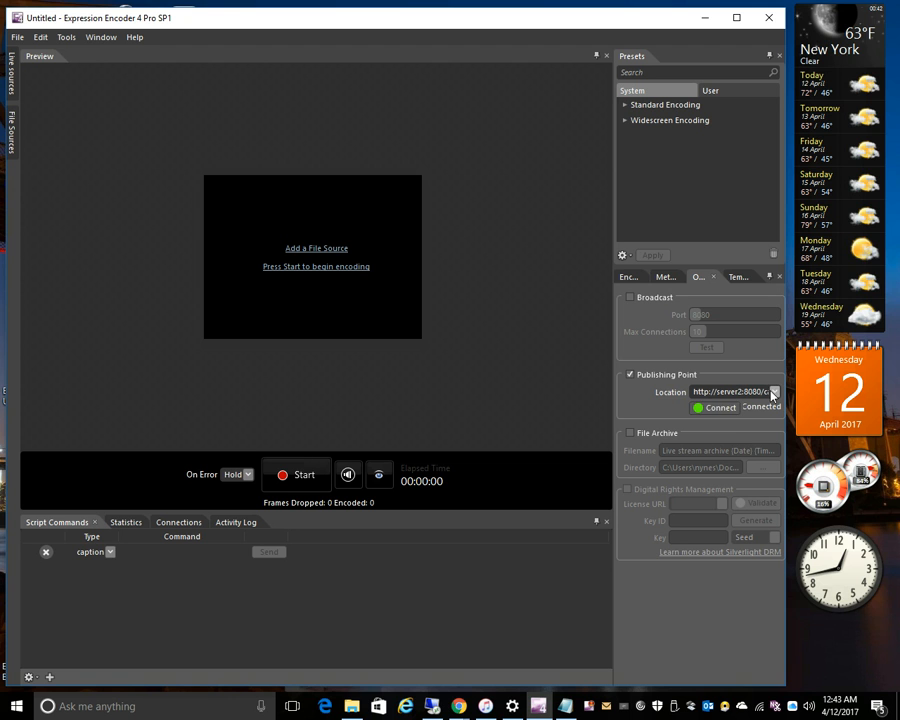
left_click(630, 376)
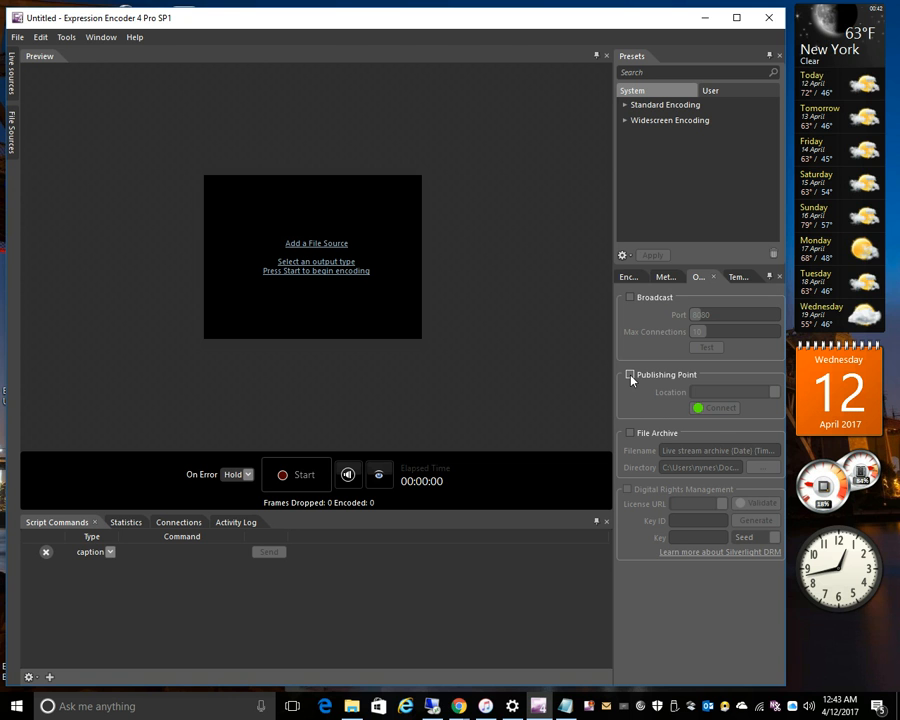
left_click(630, 376)
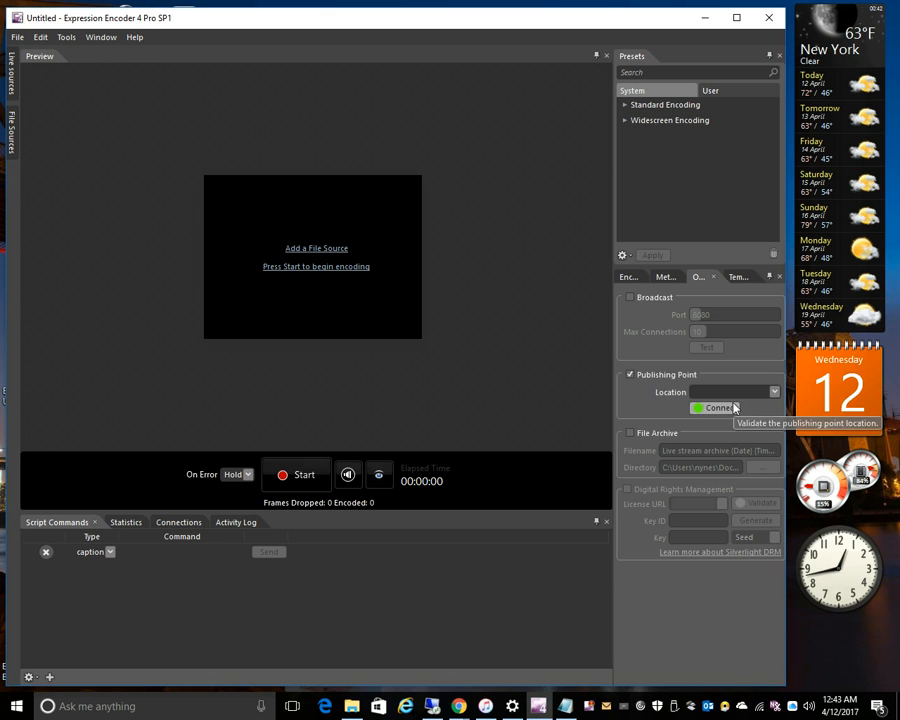
left_click(718, 408)
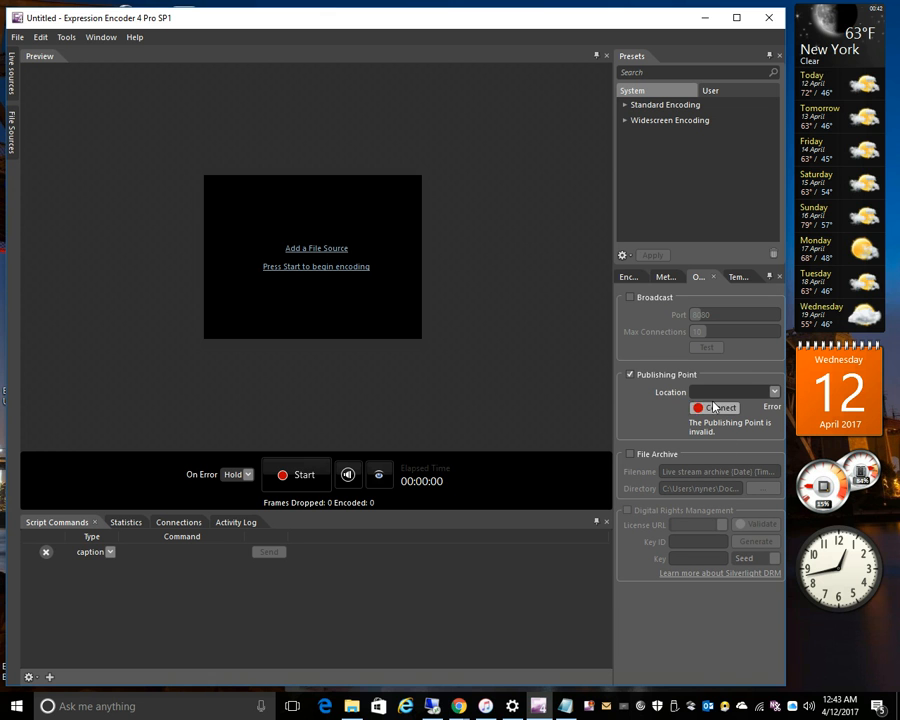
left_click(772, 390)
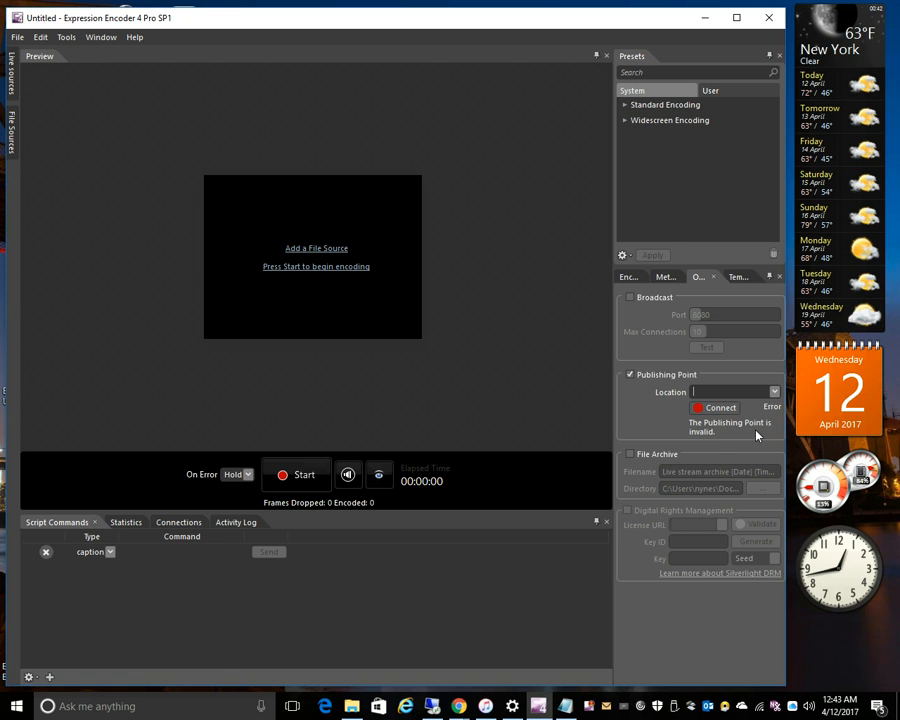
mouse_move(660, 512)
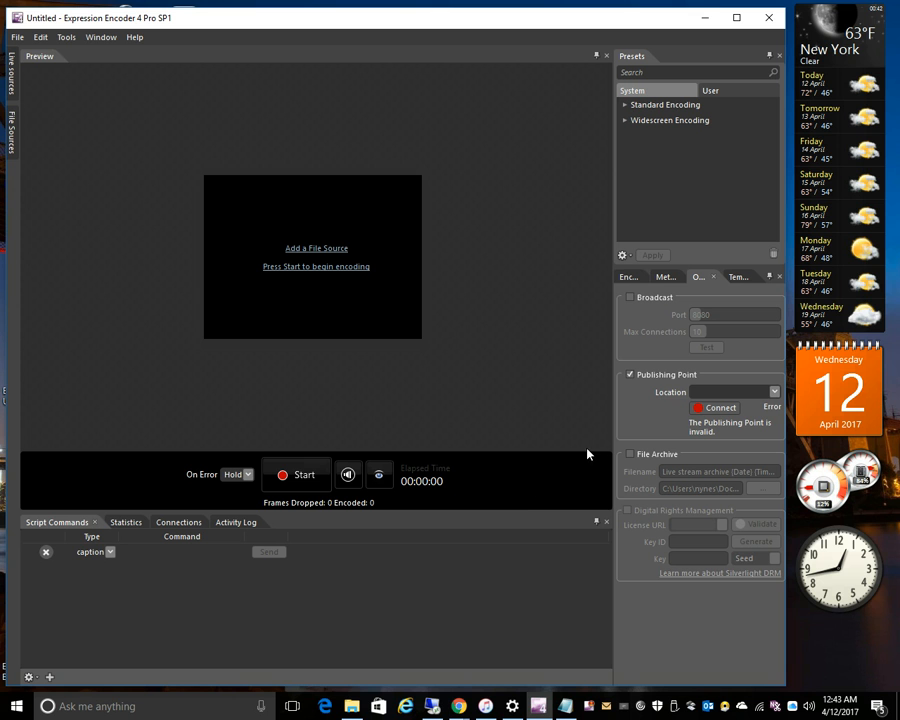
left_click(16, 36)
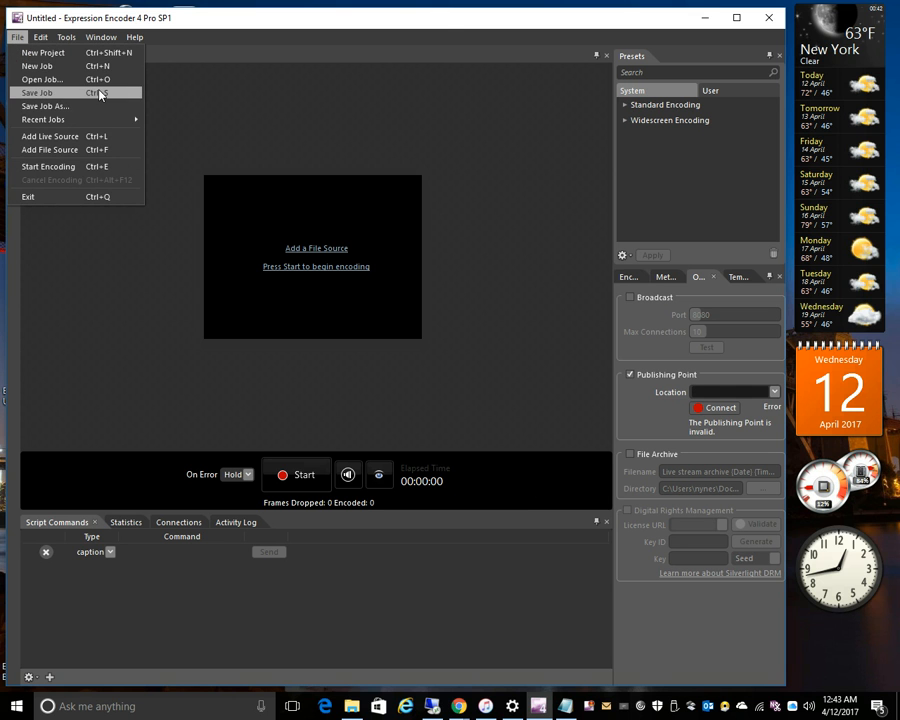
Save the job via File > Save Job into the Expression Encoder Jobs folder.
left_click(36, 92)
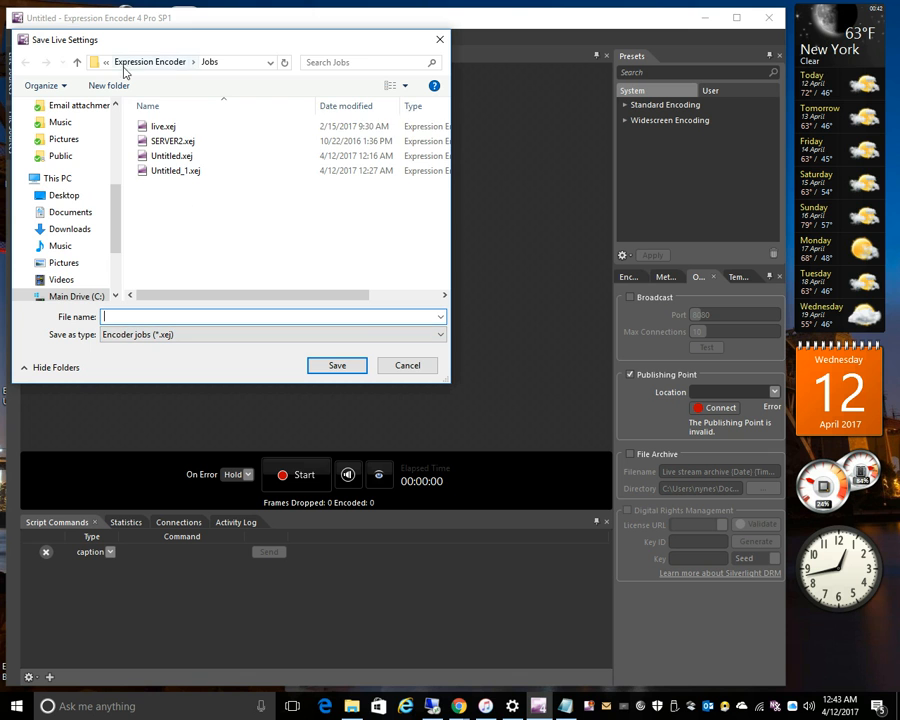
mouse_move(278, 290)
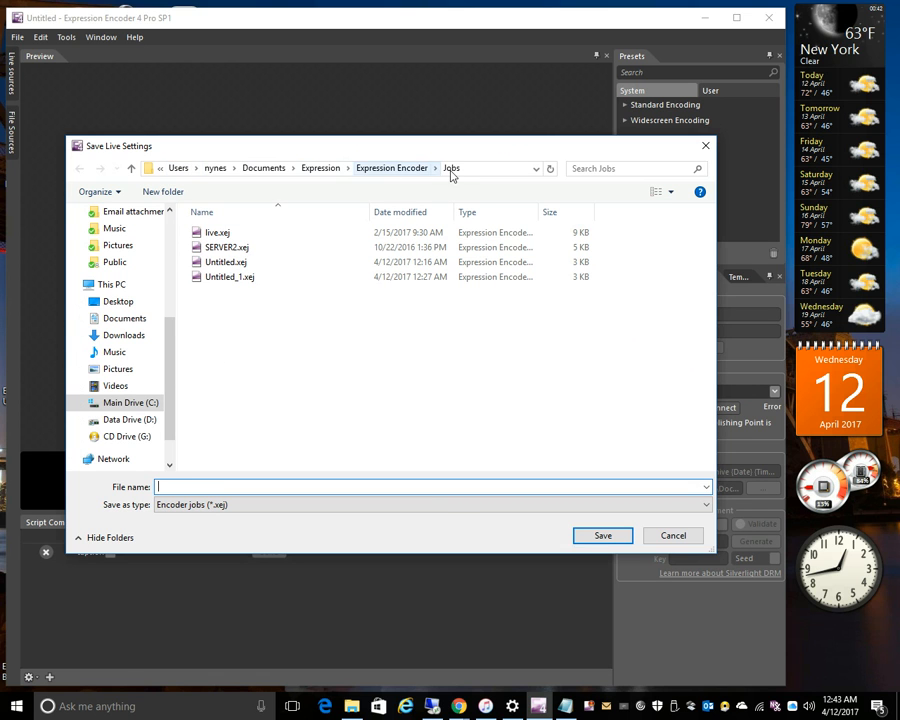
left_click(228, 276)
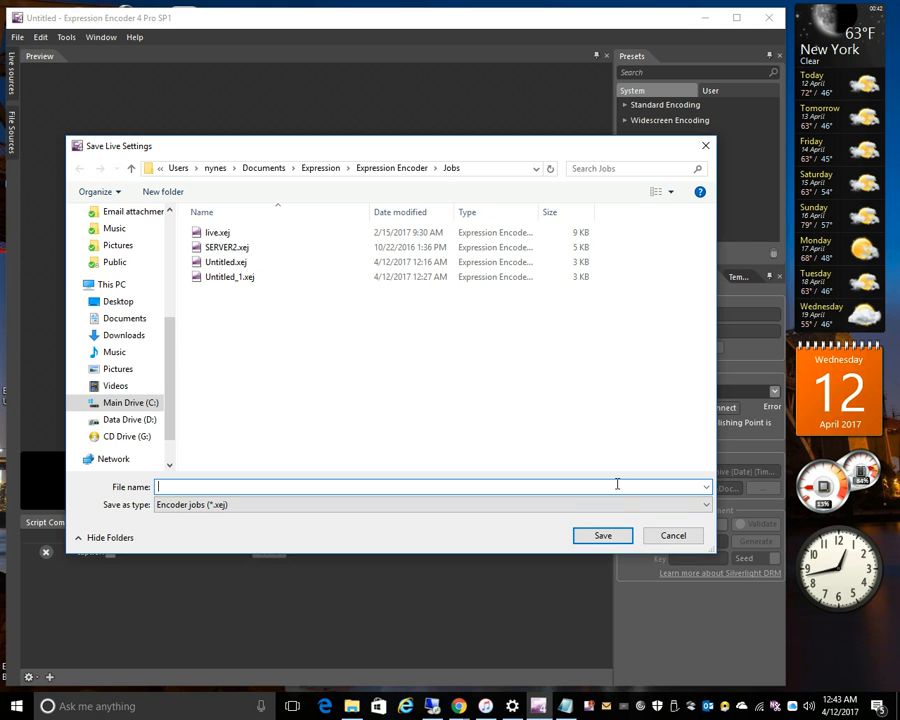
left_click(672, 536)
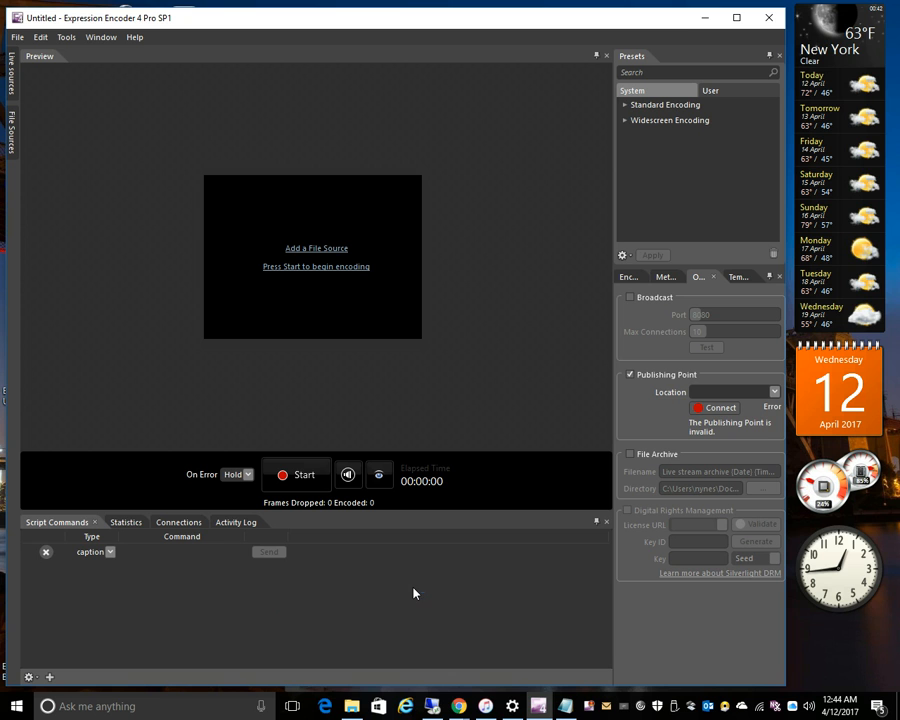
mouse_move(550, 596)
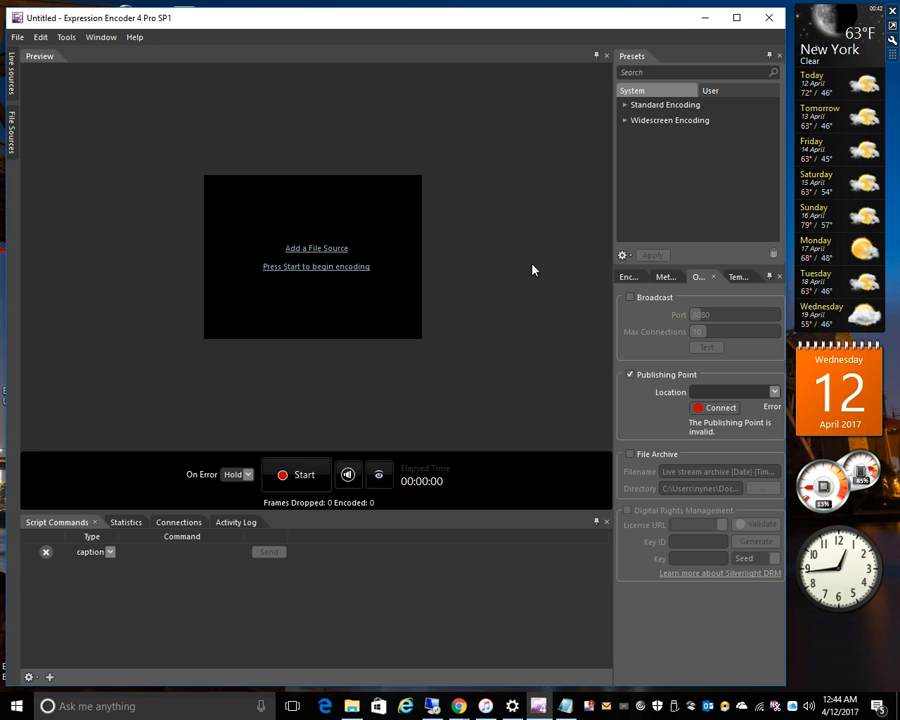
mouse_move(210, 116)
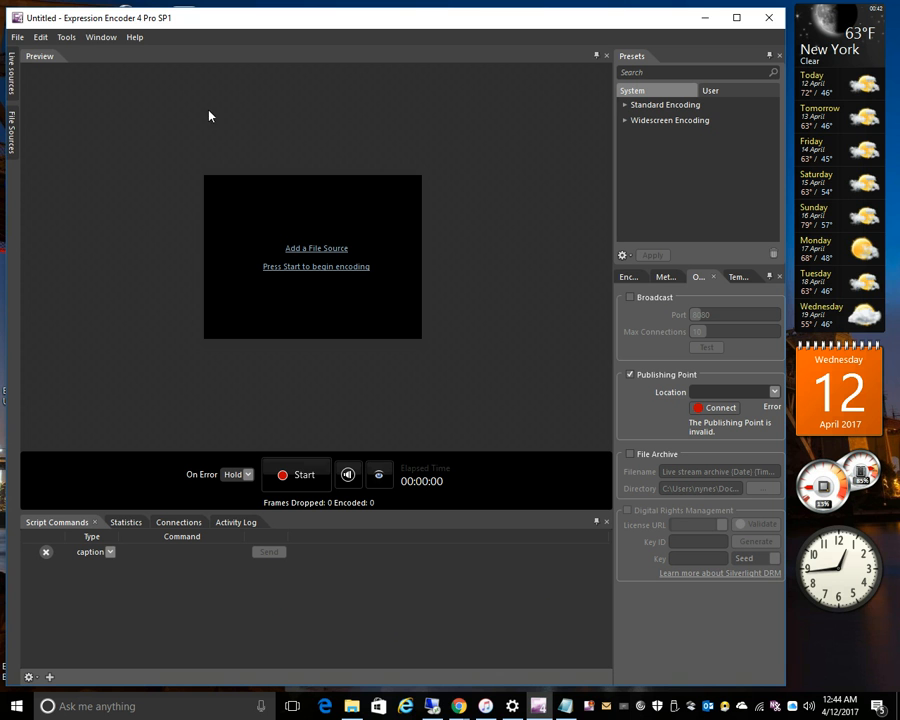